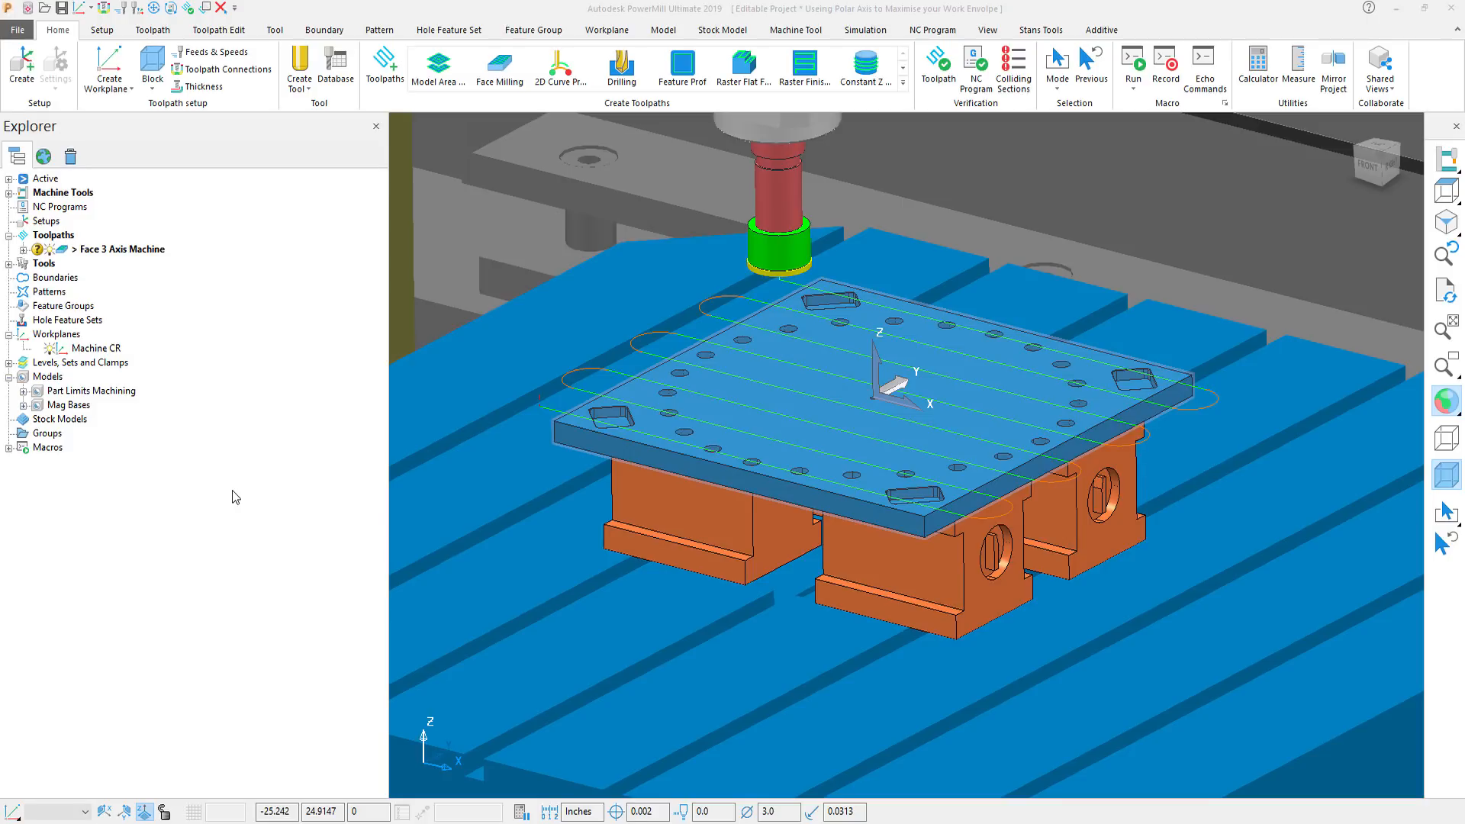
mouse_move(722, 412)
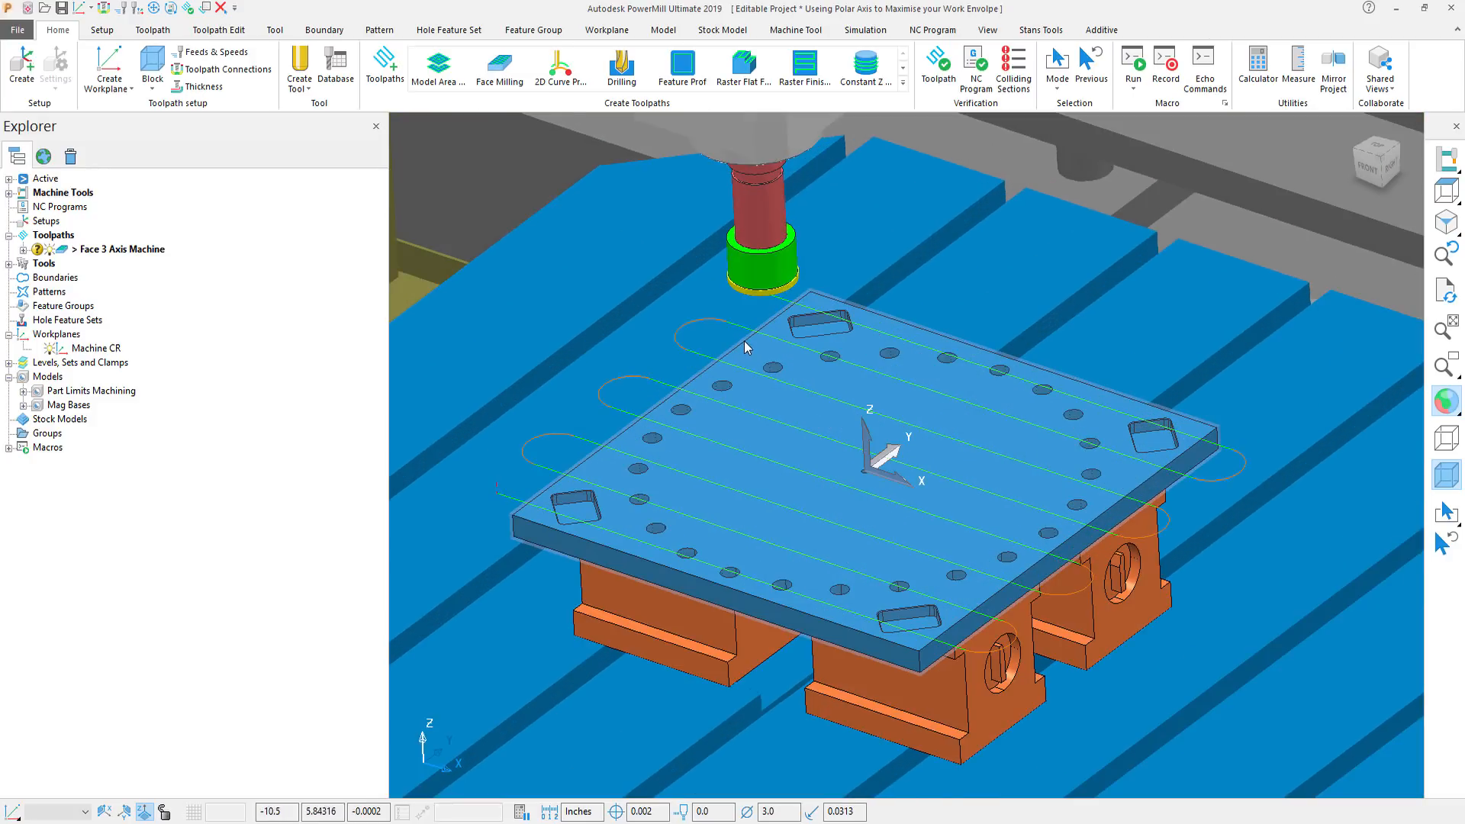
mouse_move(806, 365)
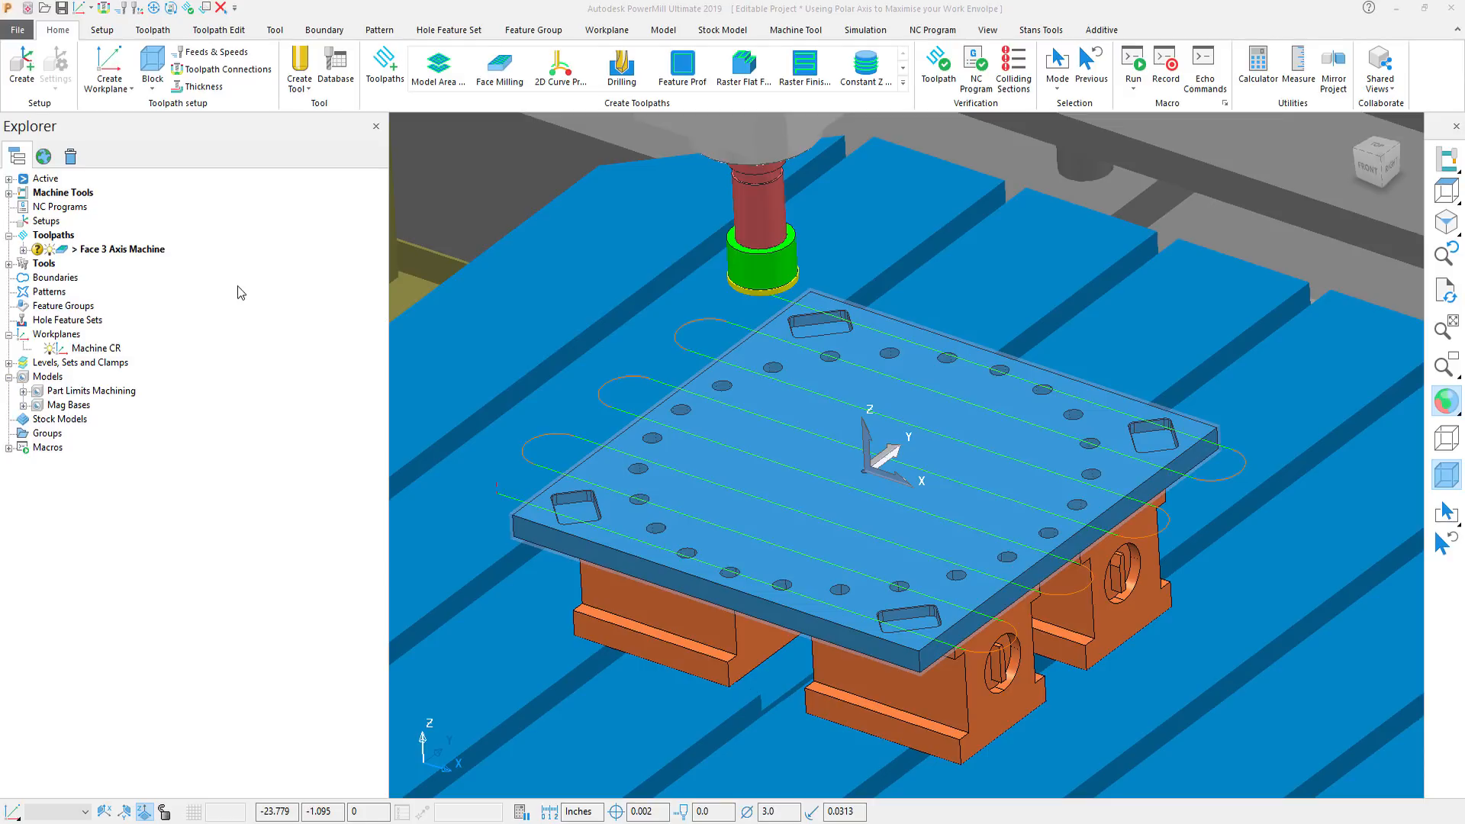
Import the Haas_UMC-750S machine tool from the Machine Tools folder and make it active.
left_click(10, 192)
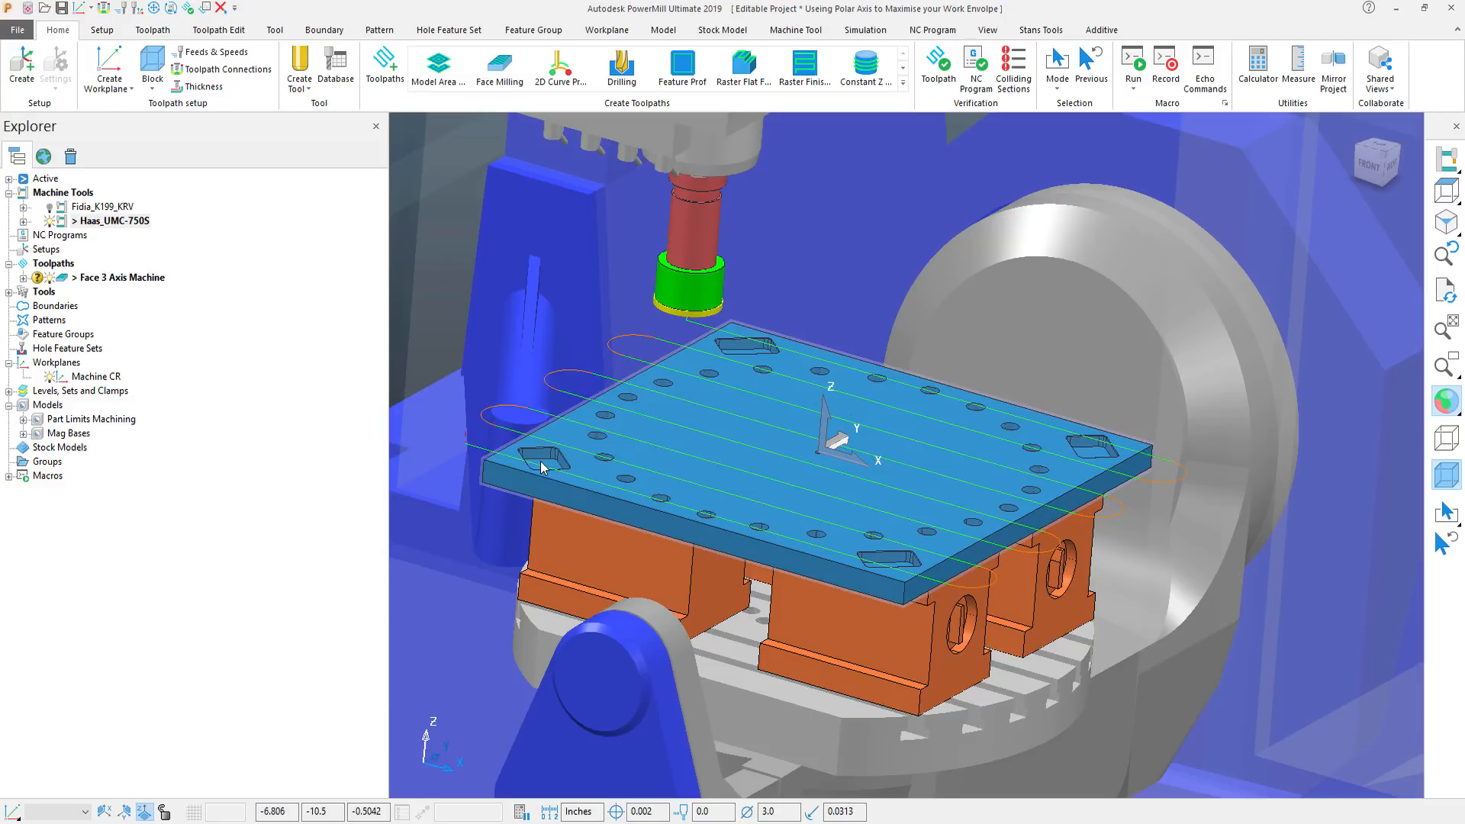
mouse_move(189, 393)
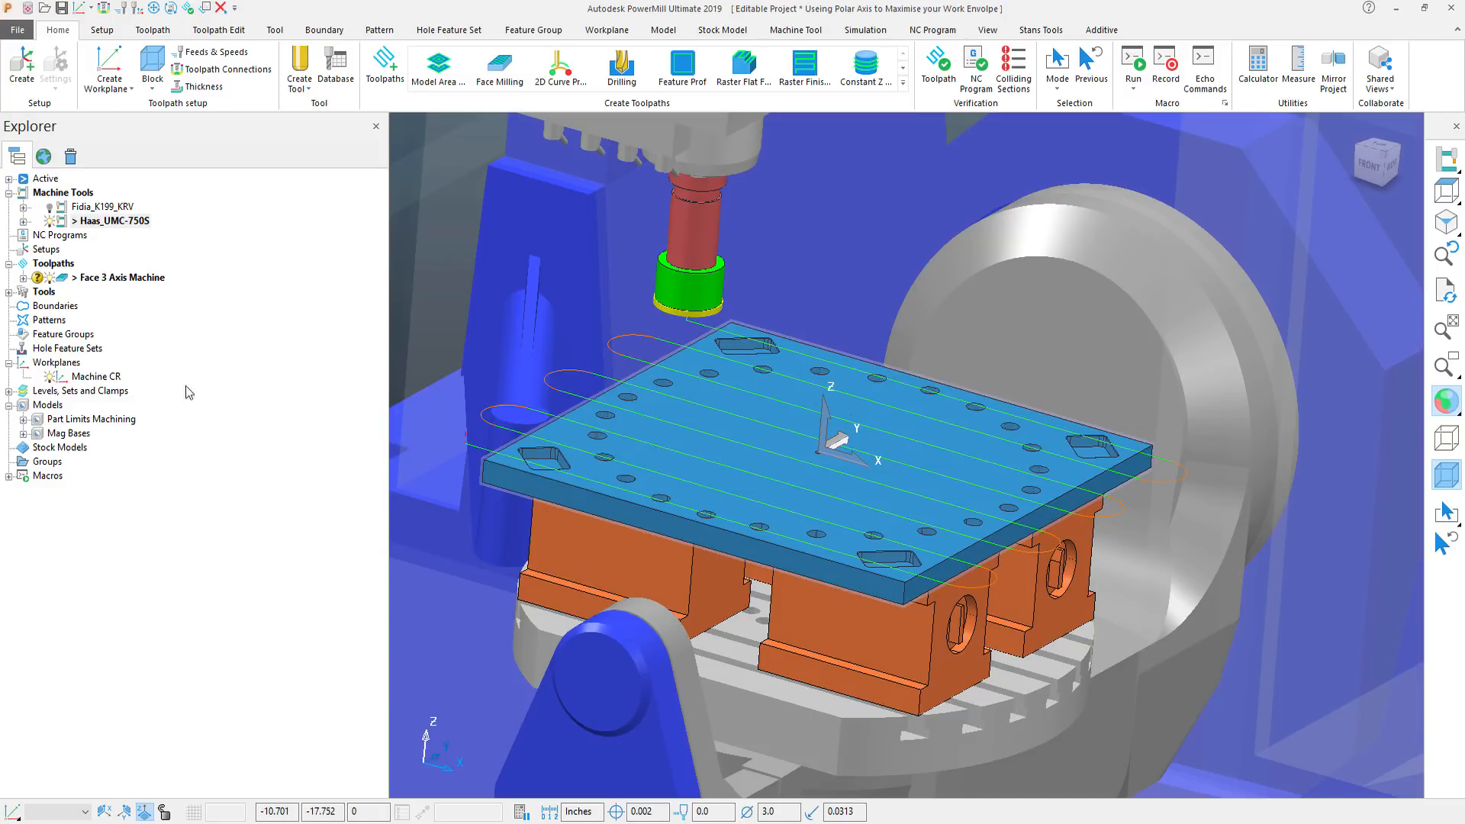
Simulate Face 3 Axis Machine from start on the Haas machine until it reports an unreachable location.
right_click(120, 277)
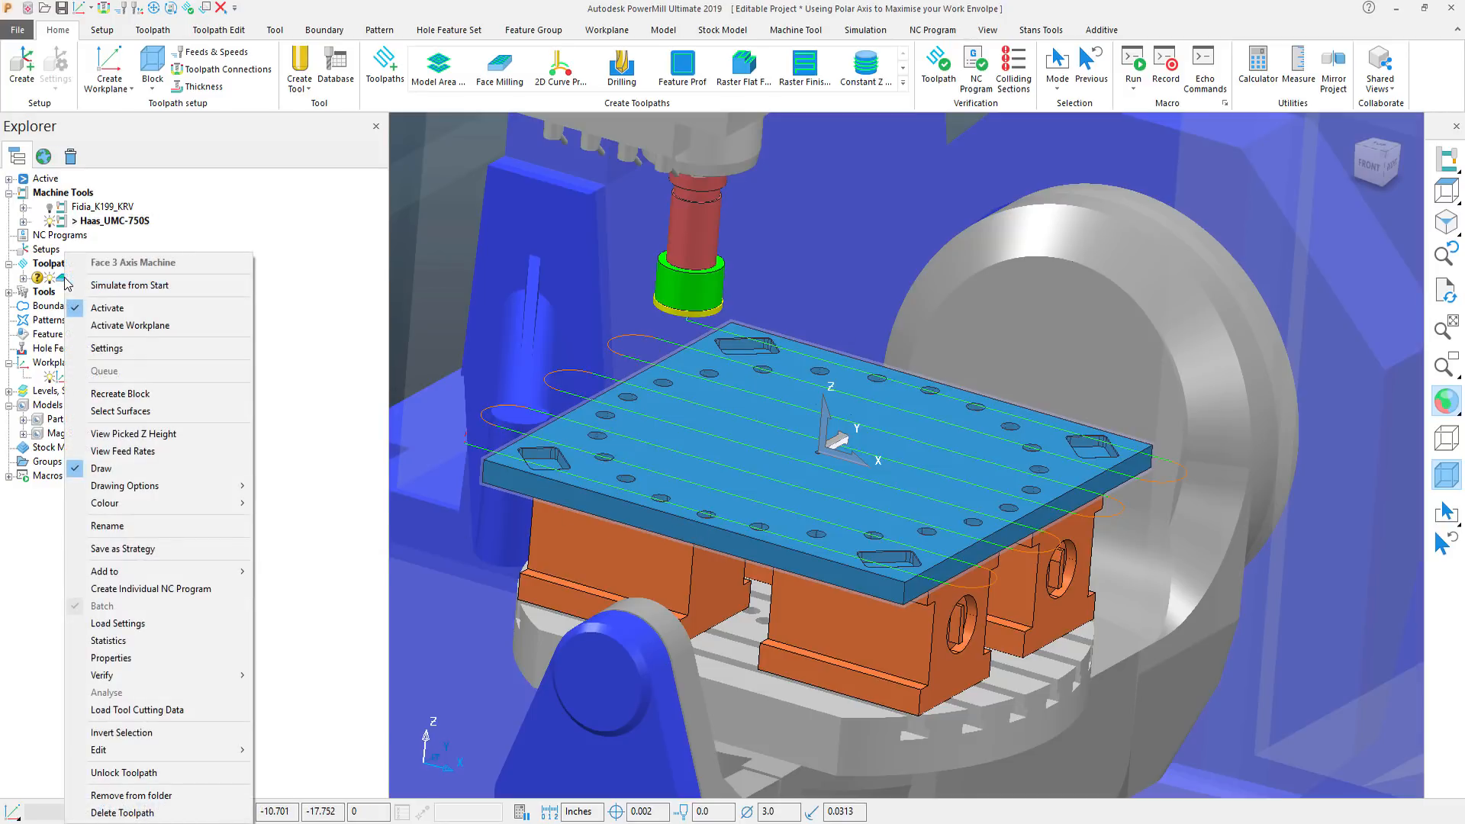
left_click(129, 285)
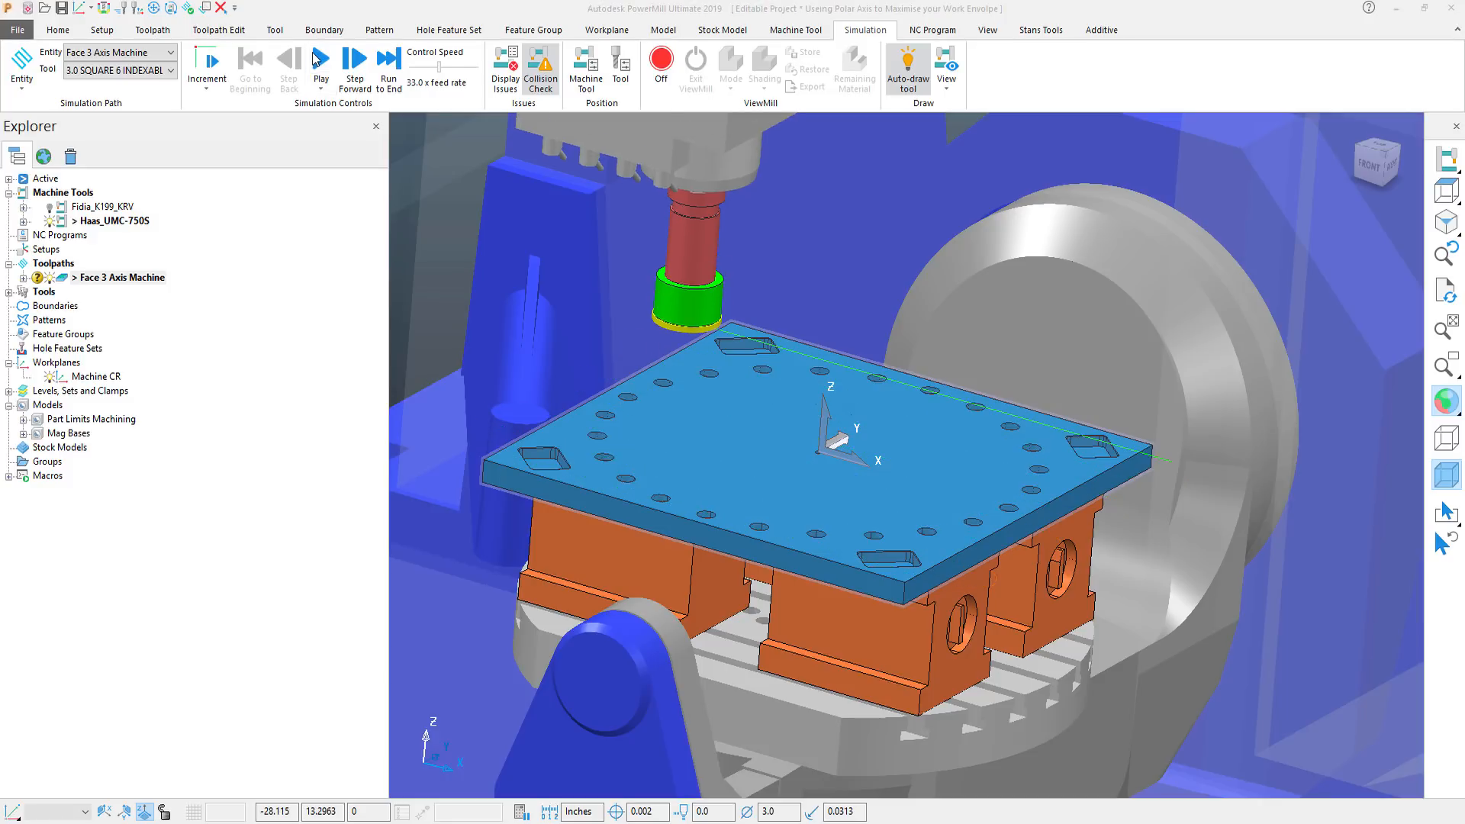
left_click(320, 60)
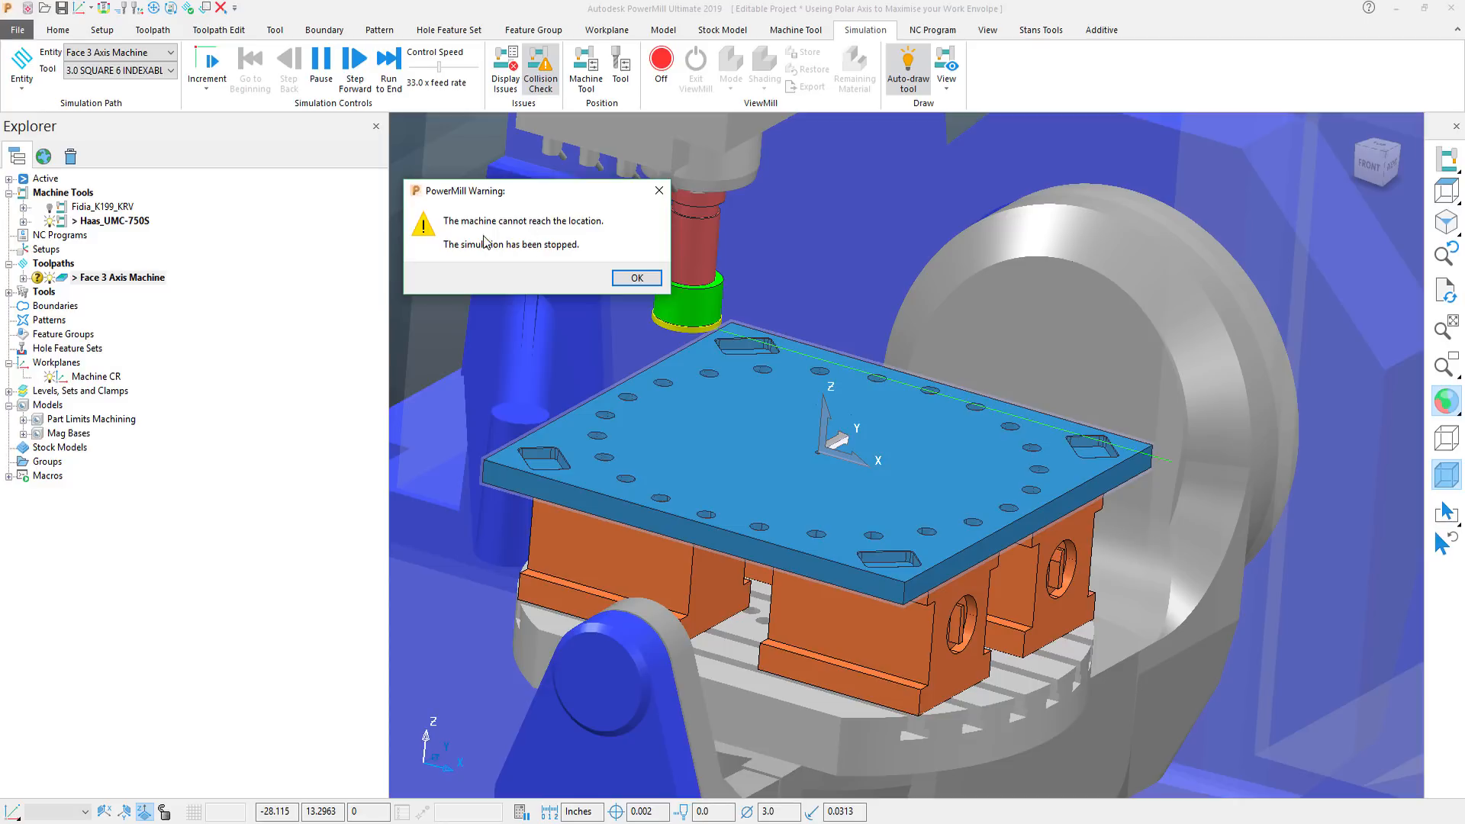
mouse_move(578, 235)
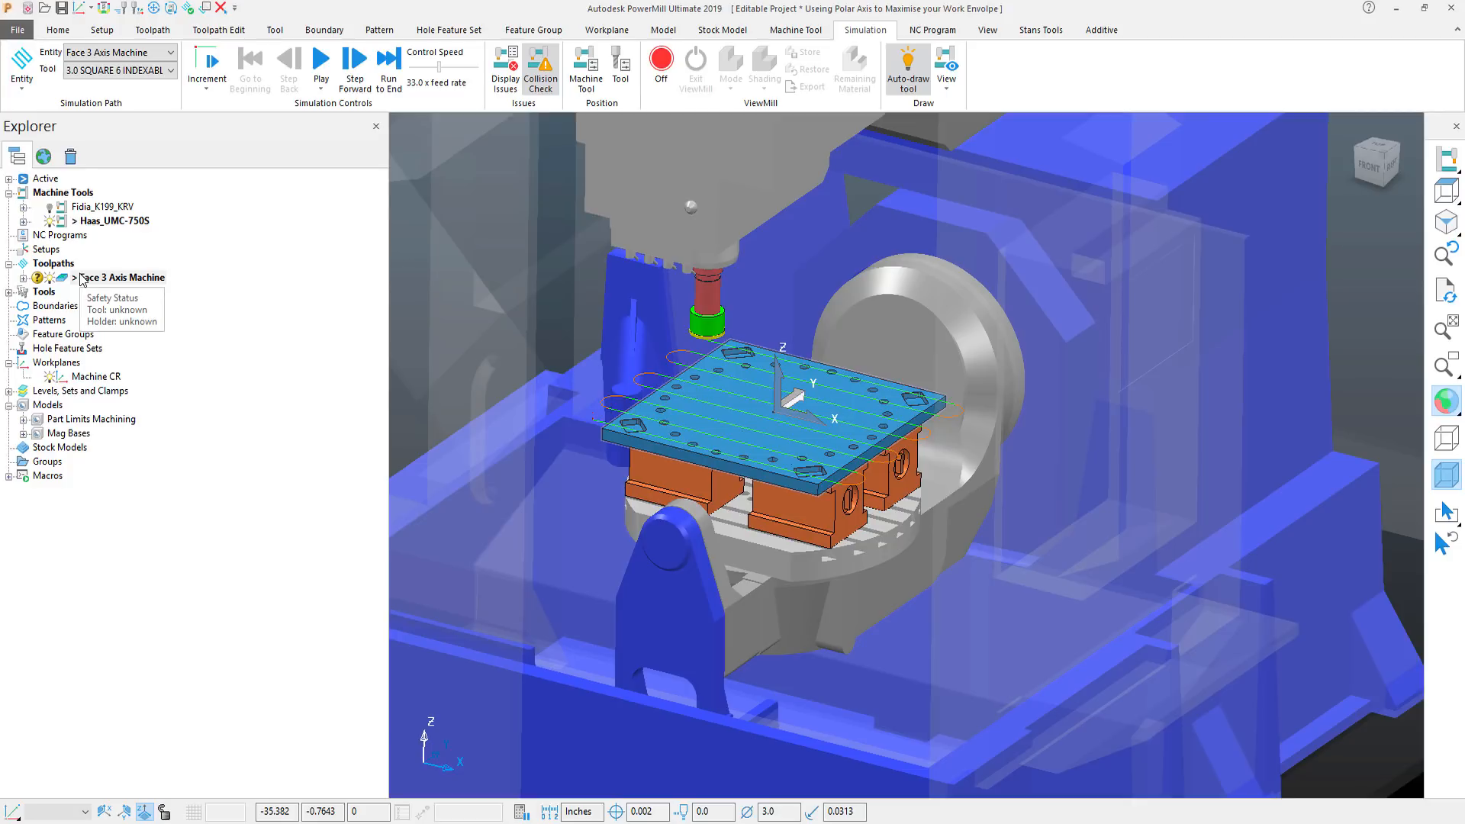
mouse_move(58, 235)
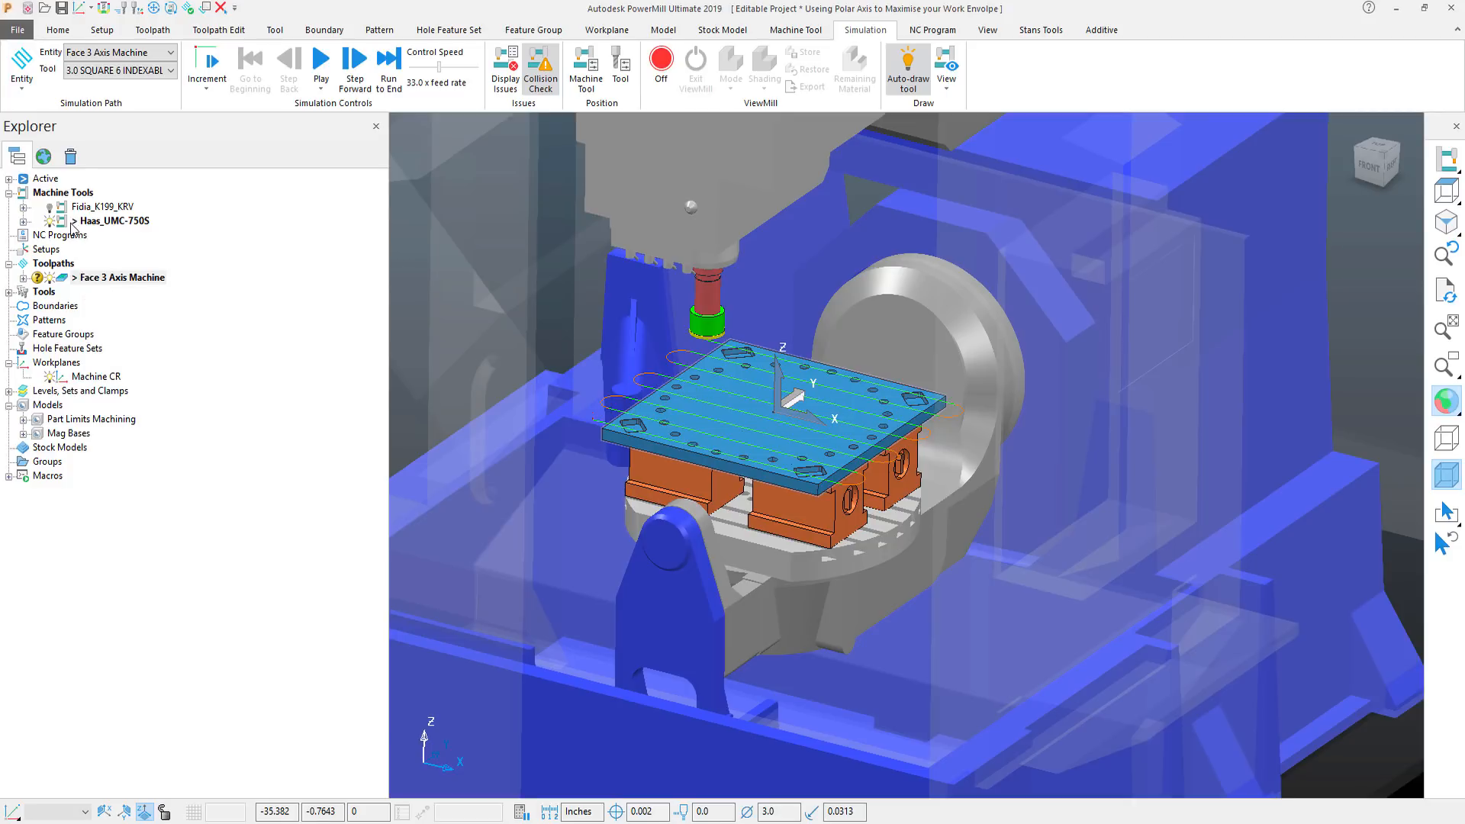
Open the Haas UMC-750S axis position controls and move the window clear of the model.
right_click(115, 221)
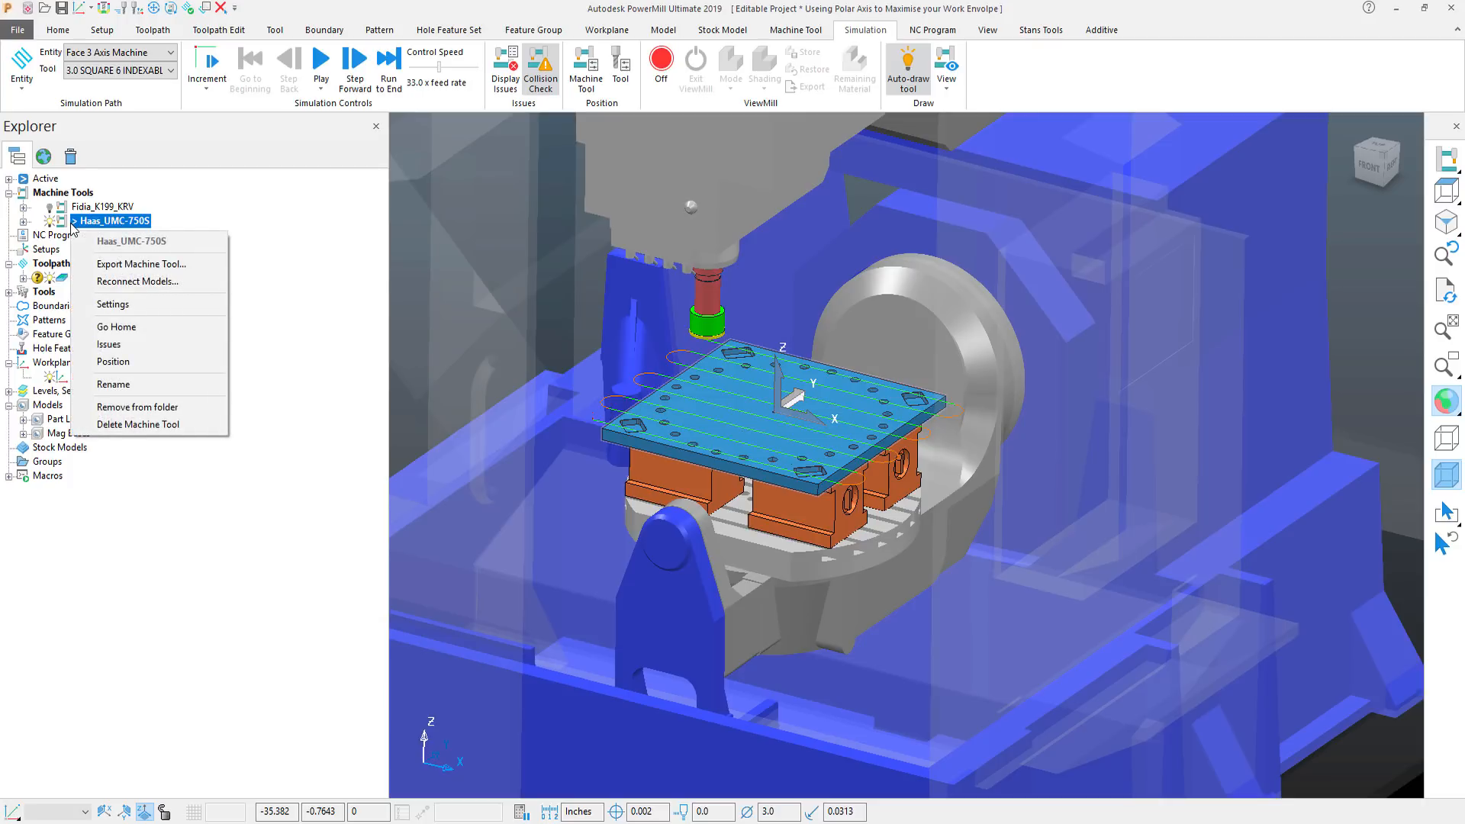
mouse_move(114, 358)
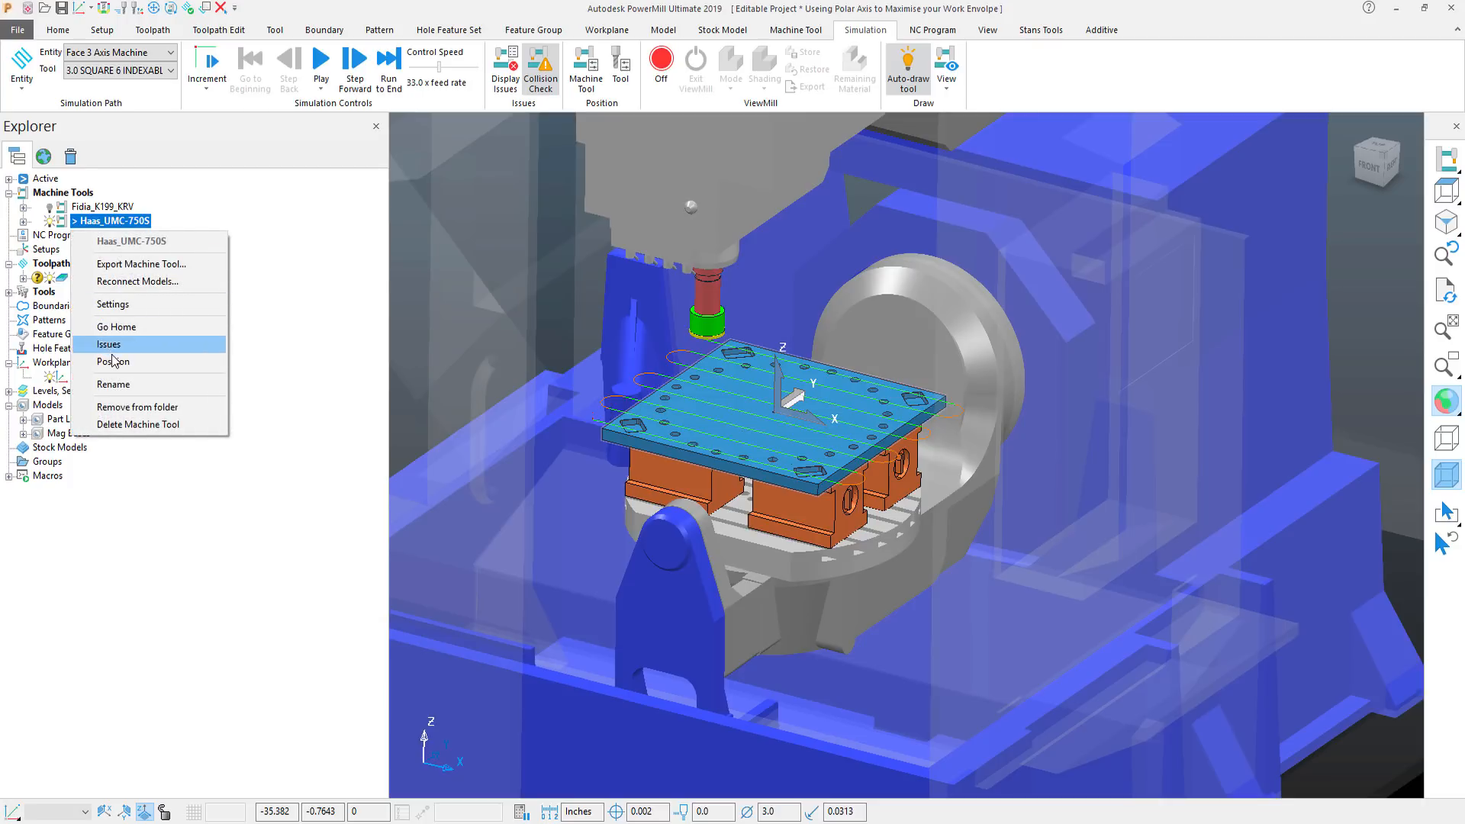
left_click(113, 362)
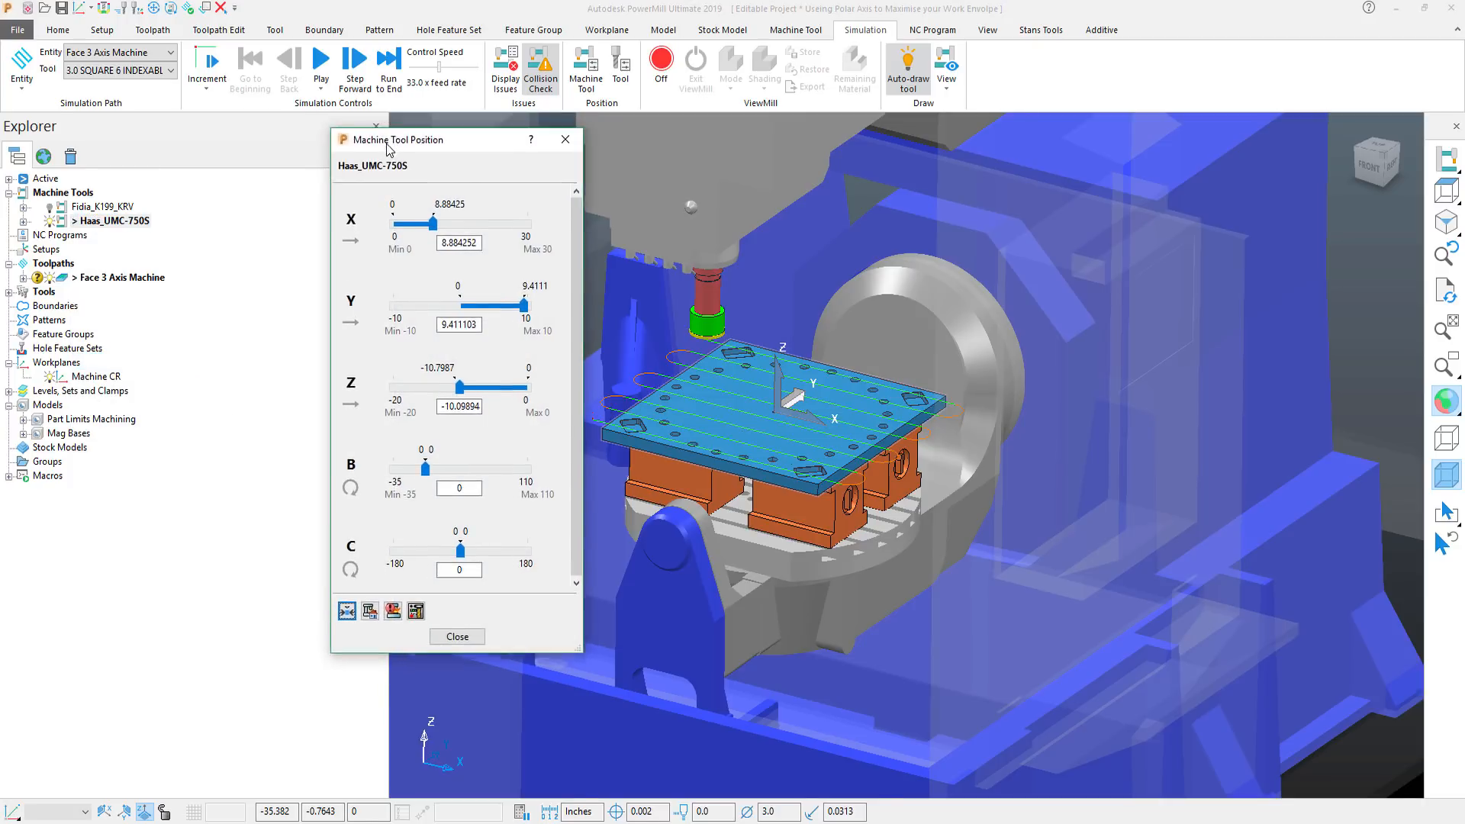
left_click_drag(397, 139, 315, 158)
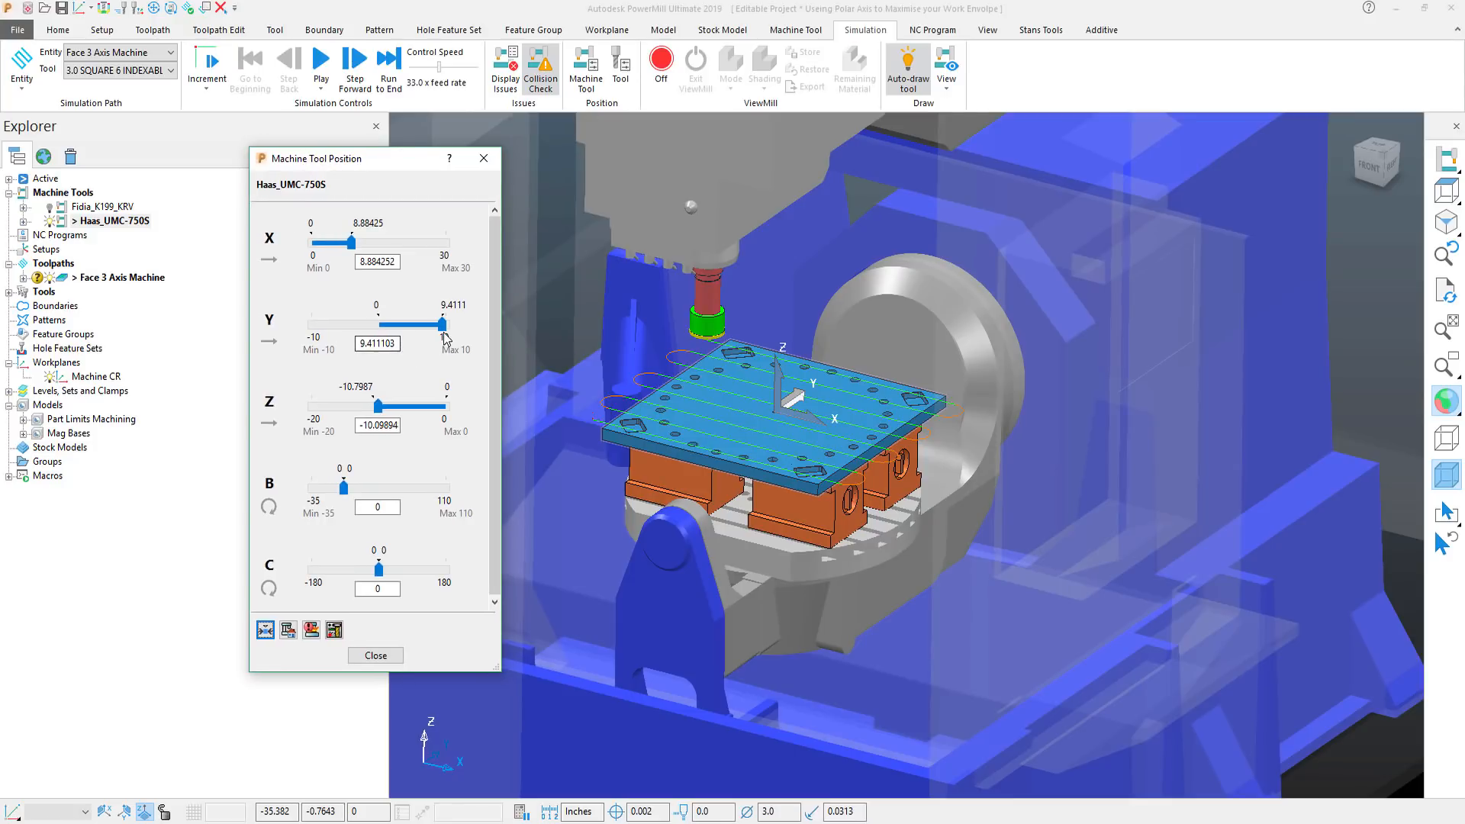
Jog the Y axis between its minimum and maximum, then sweep X across its travel.
left_click_drag(441, 324, 311, 324)
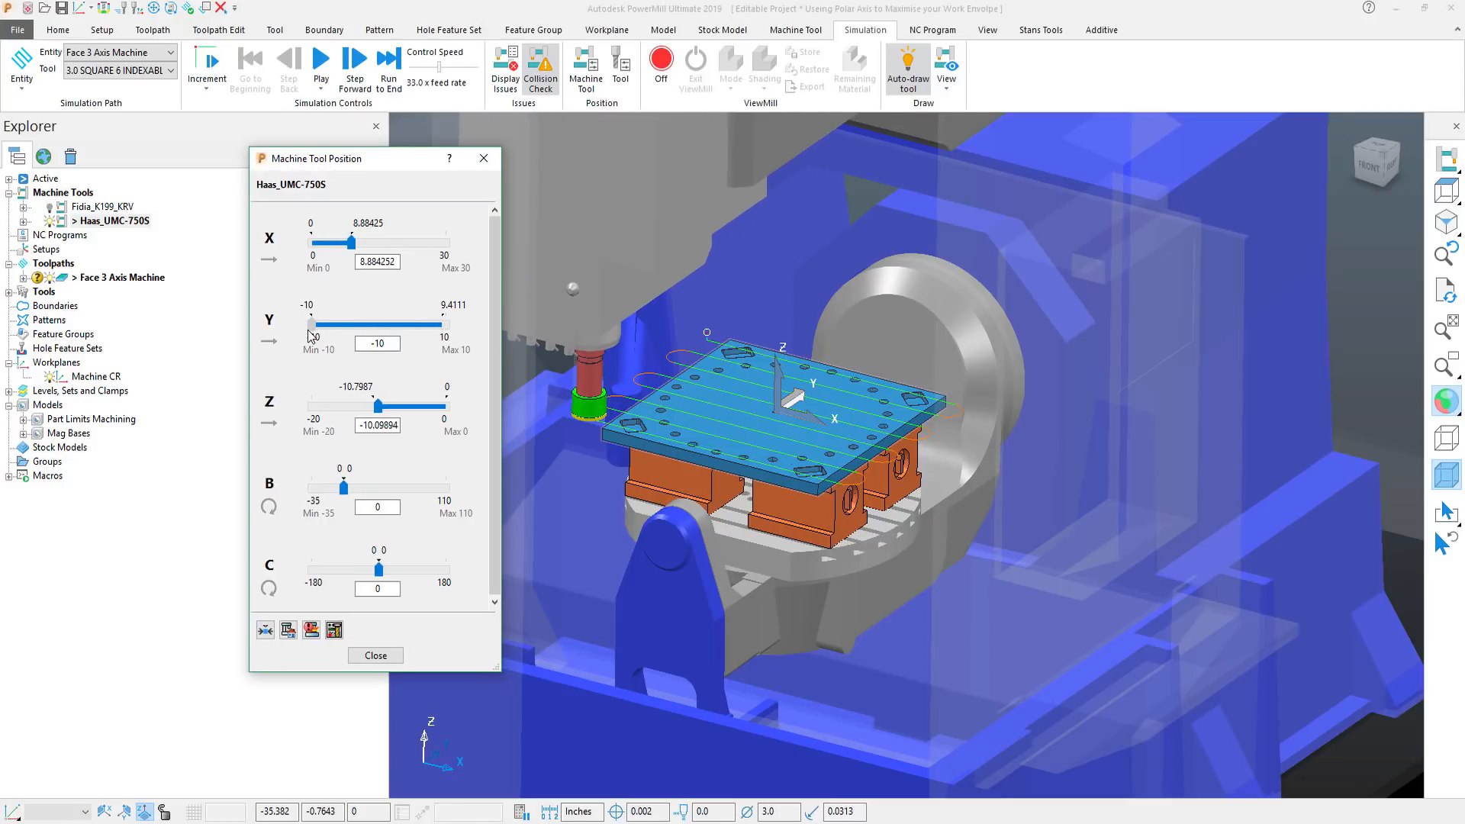
left_click_drag(316, 326, 440, 326)
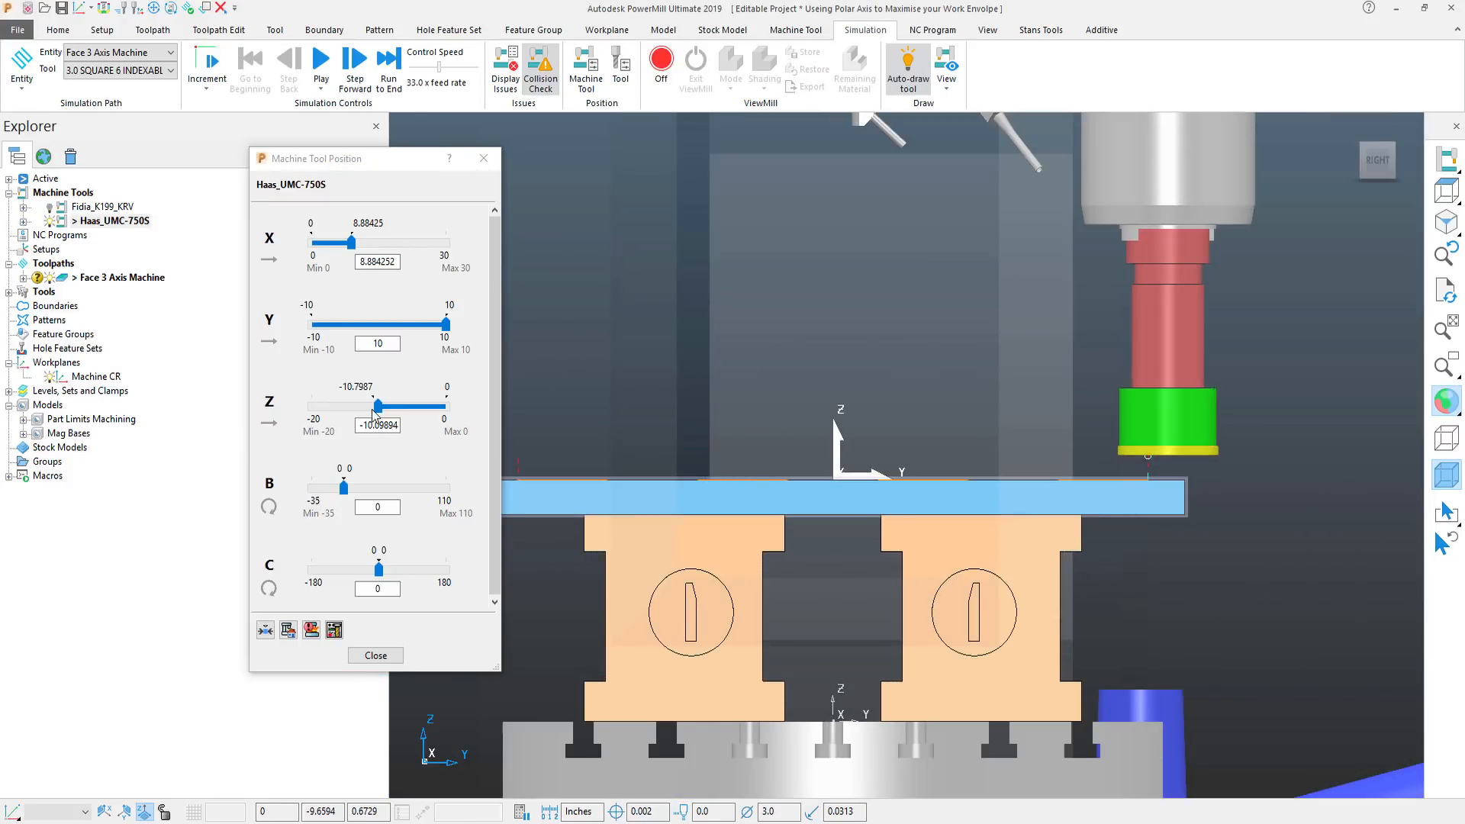
left_click_drag(444, 324, 313, 325)
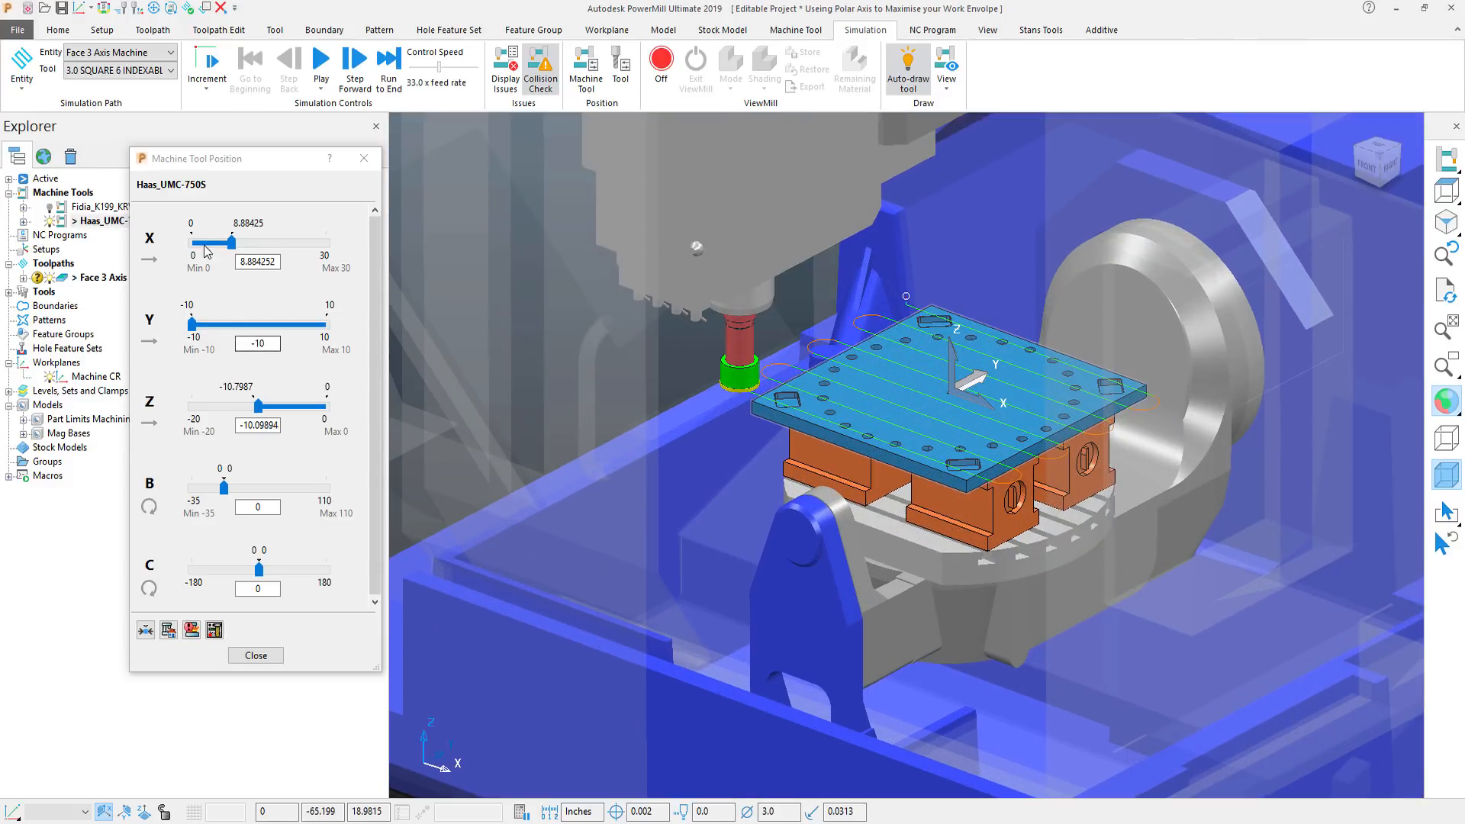
left_click_drag(204, 241, 290, 241)
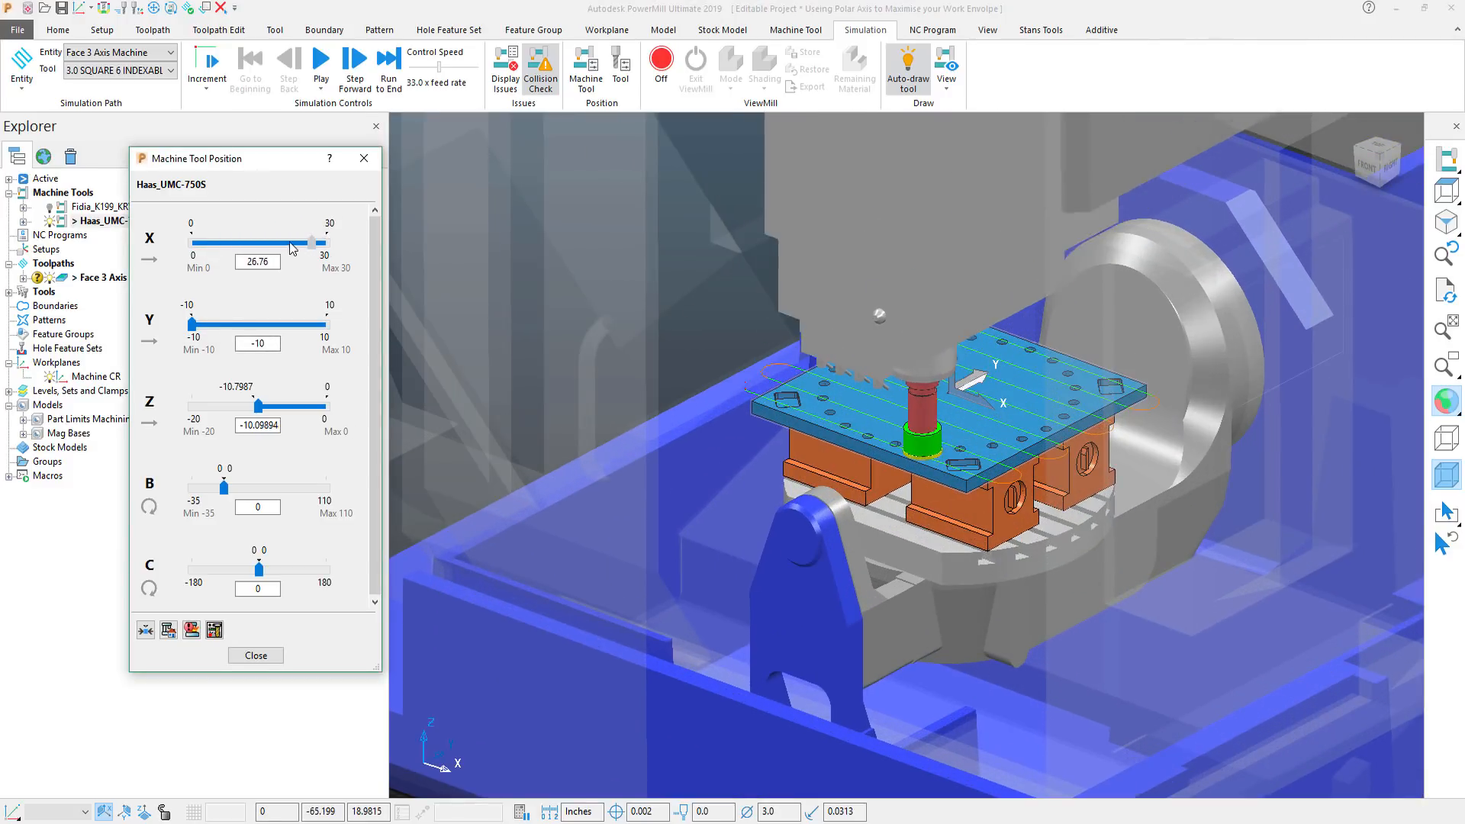
left_click_drag(288, 242, 232, 242)
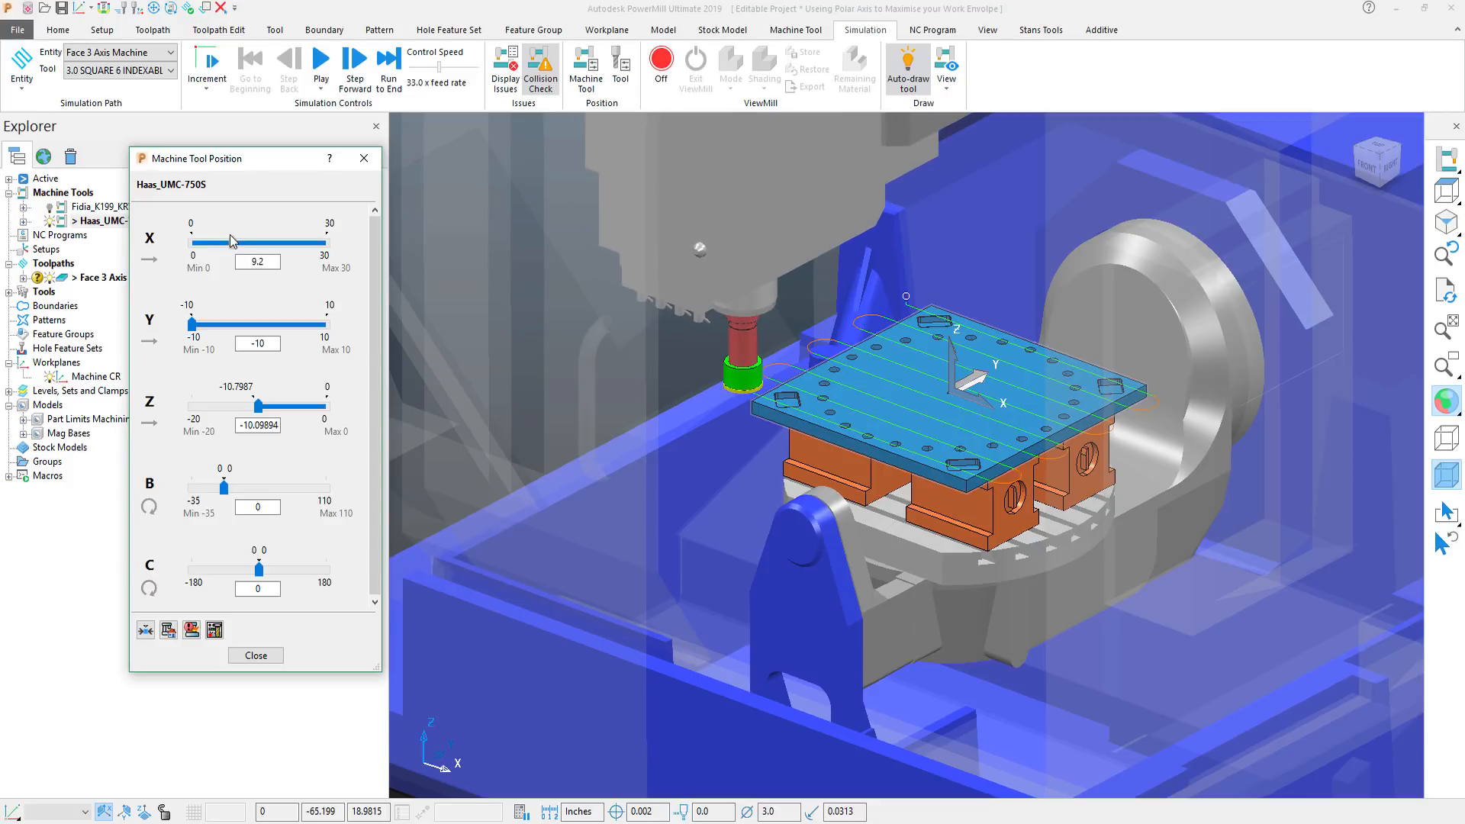
left_click_drag(193, 241, 234, 241)
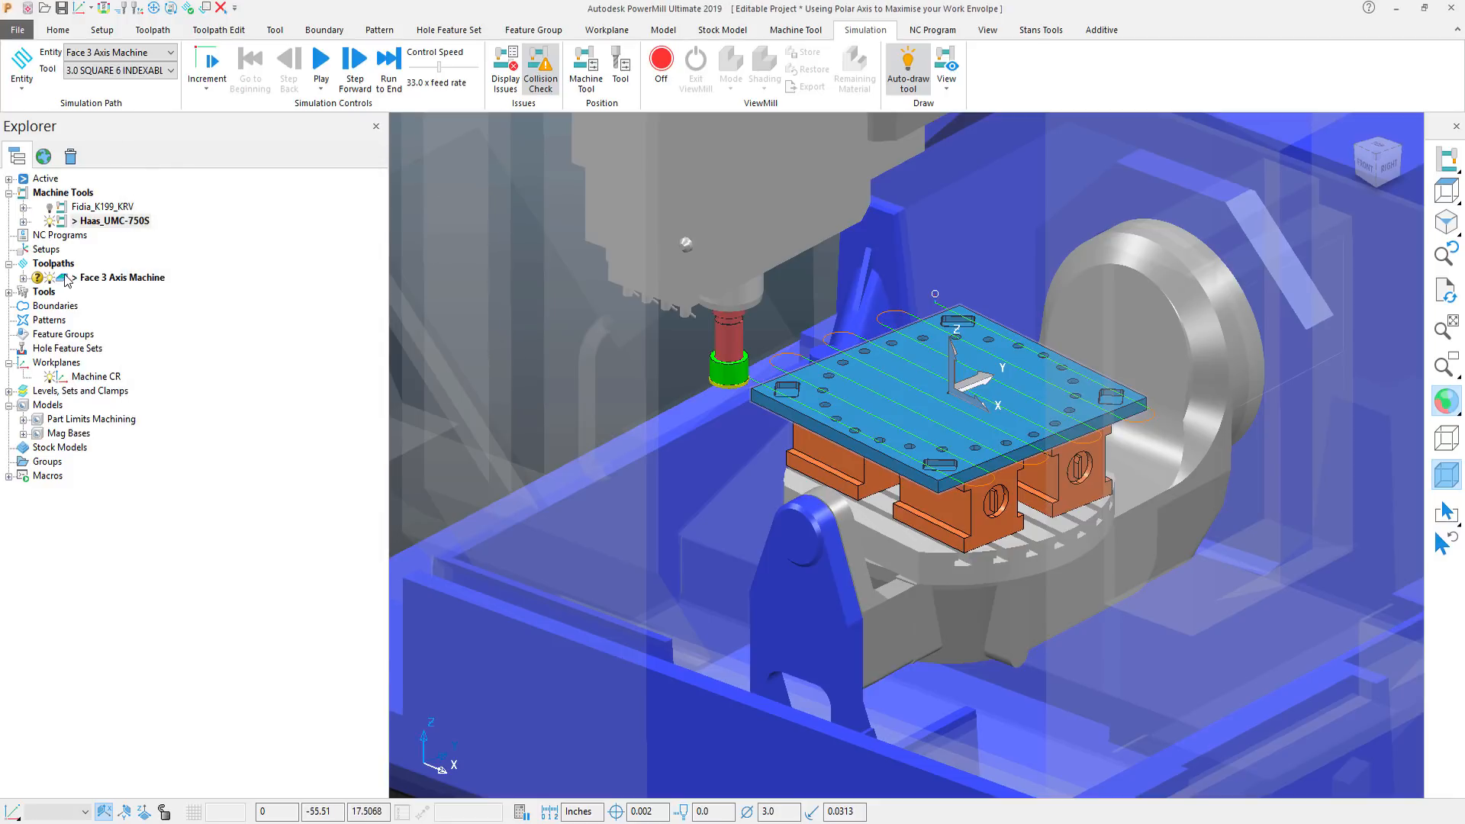
Copy the Face 3 Axis Machine toolpath's settings and name the copy 'Face 5 Axis UMC Polar'.
right_click(122, 277)
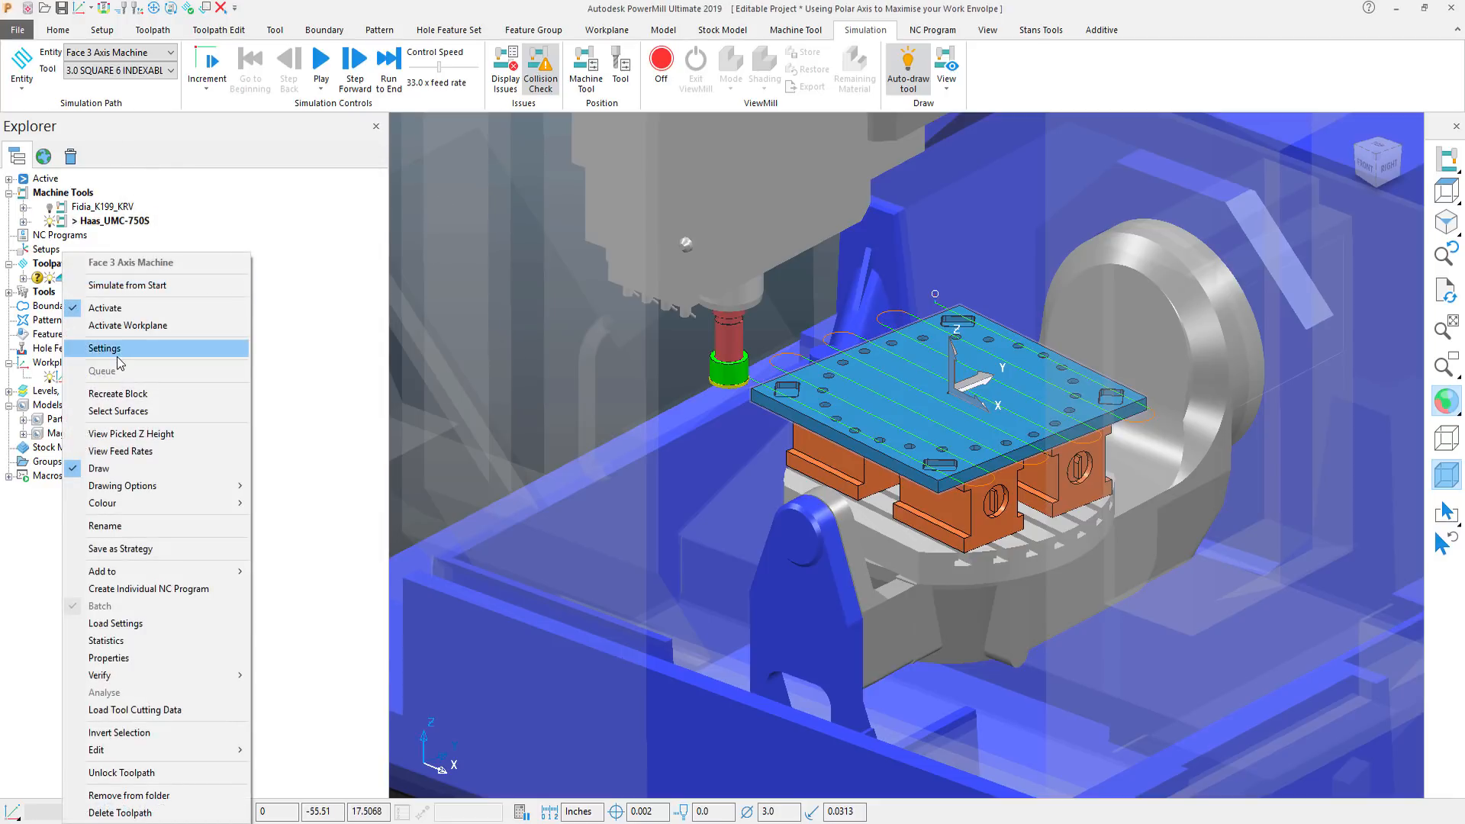
left_click(104, 348)
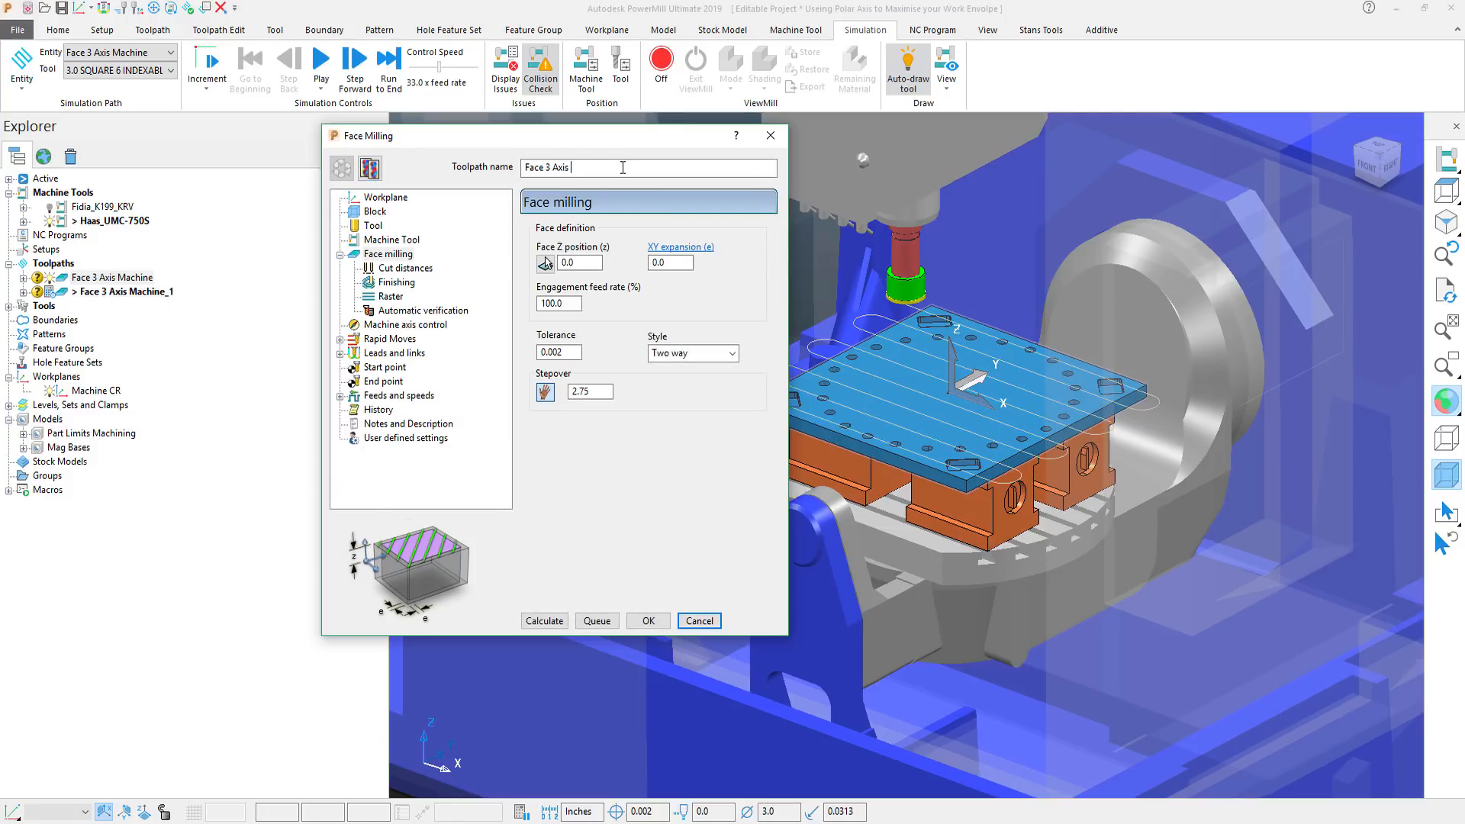
type("Face 5 Axis UMC Polar")
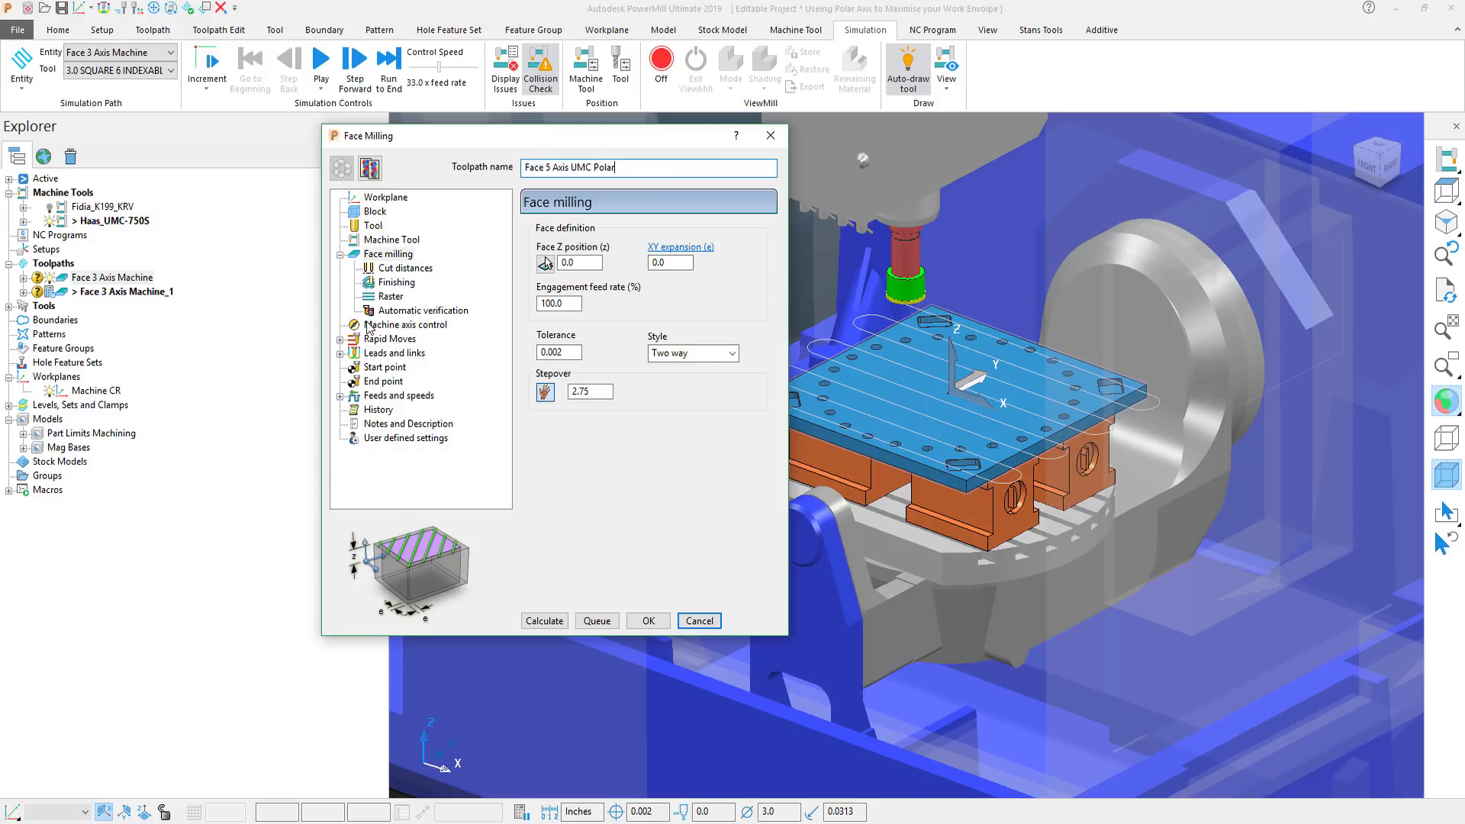
Set Machine axis control to Polar orientation about Machine CR with Lock Axis Y.
left_click(406, 324)
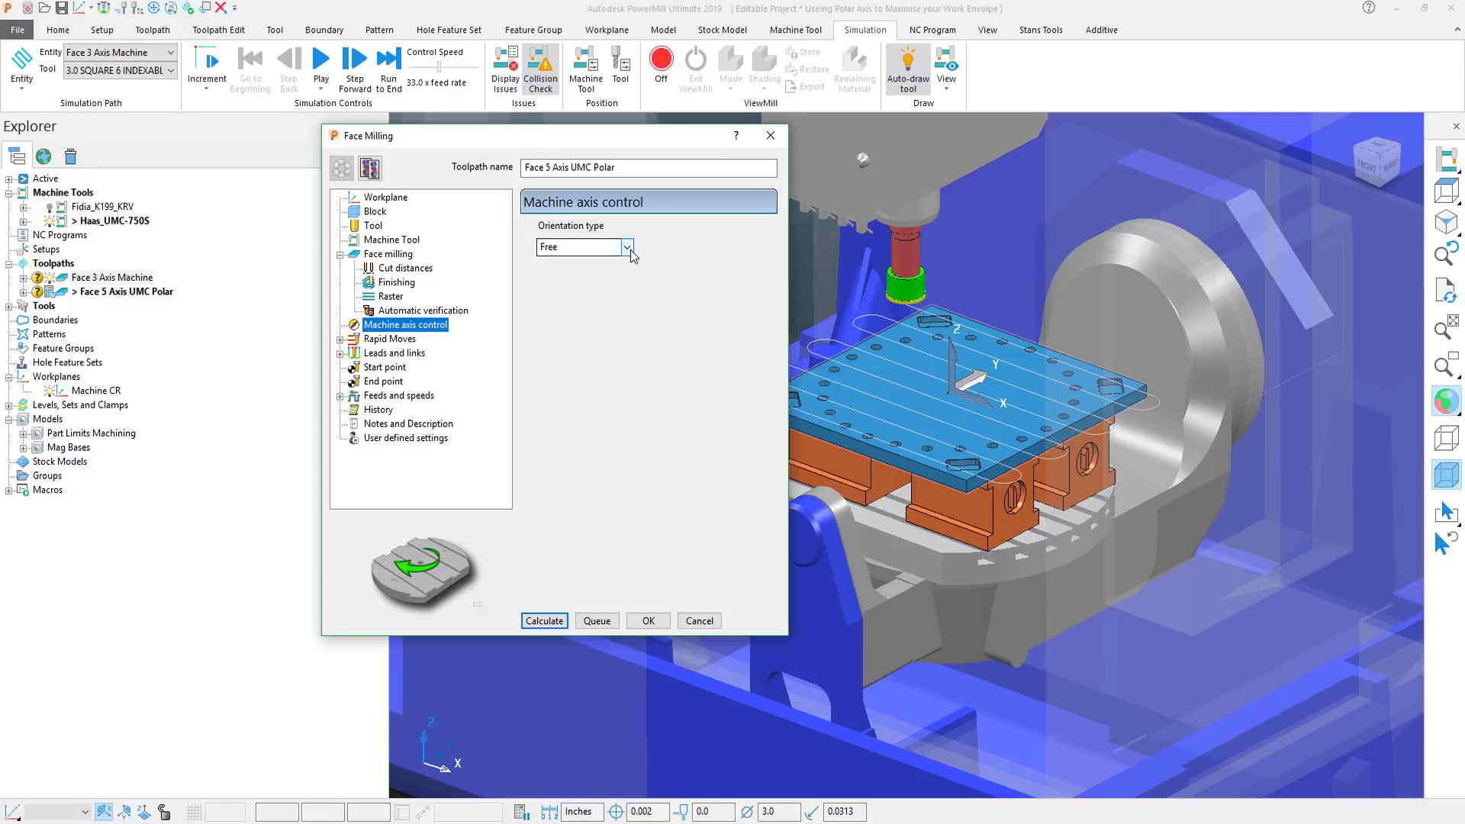
left_click(627, 246)
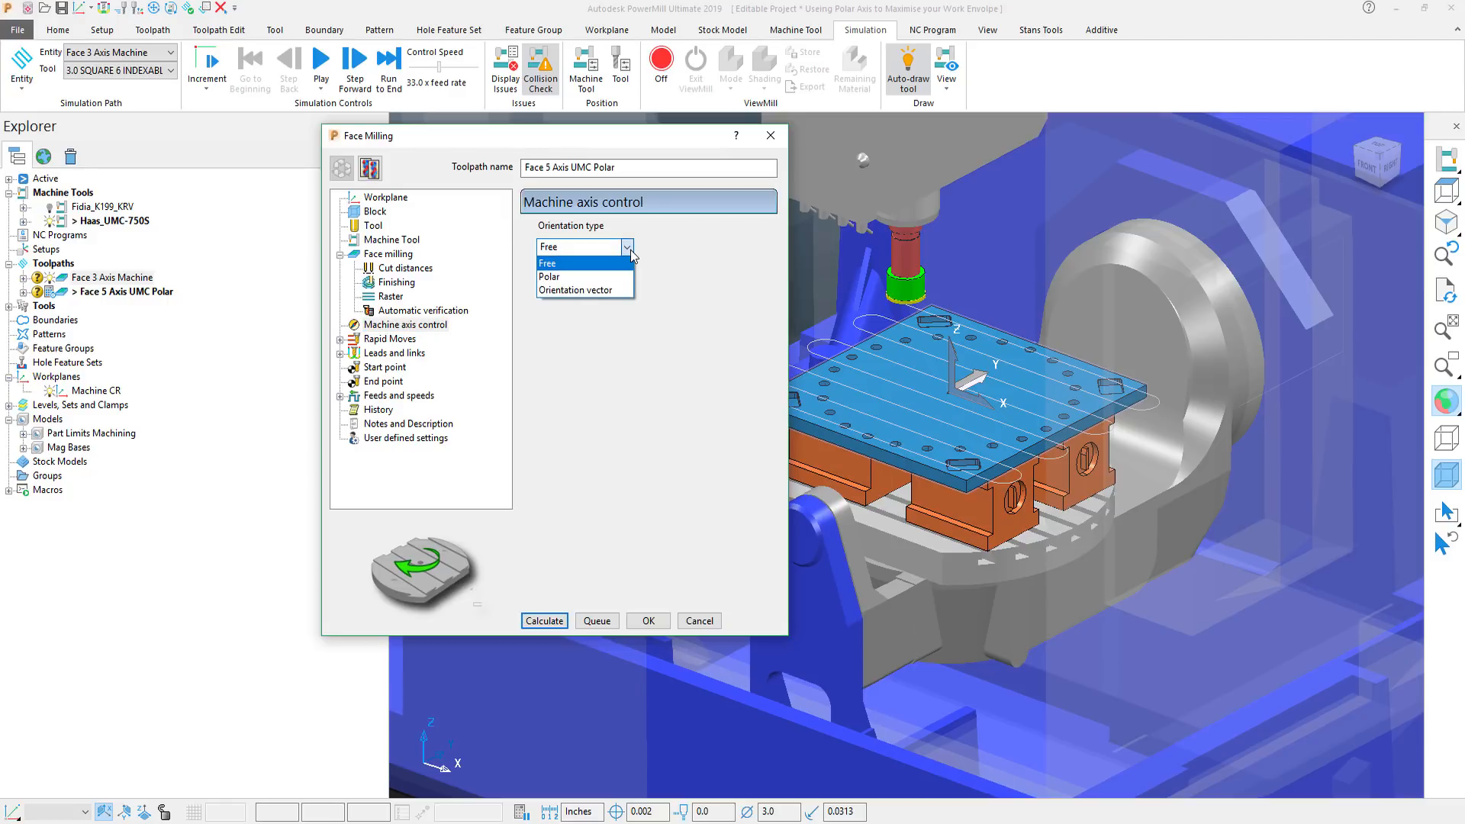
left_click(548, 276)
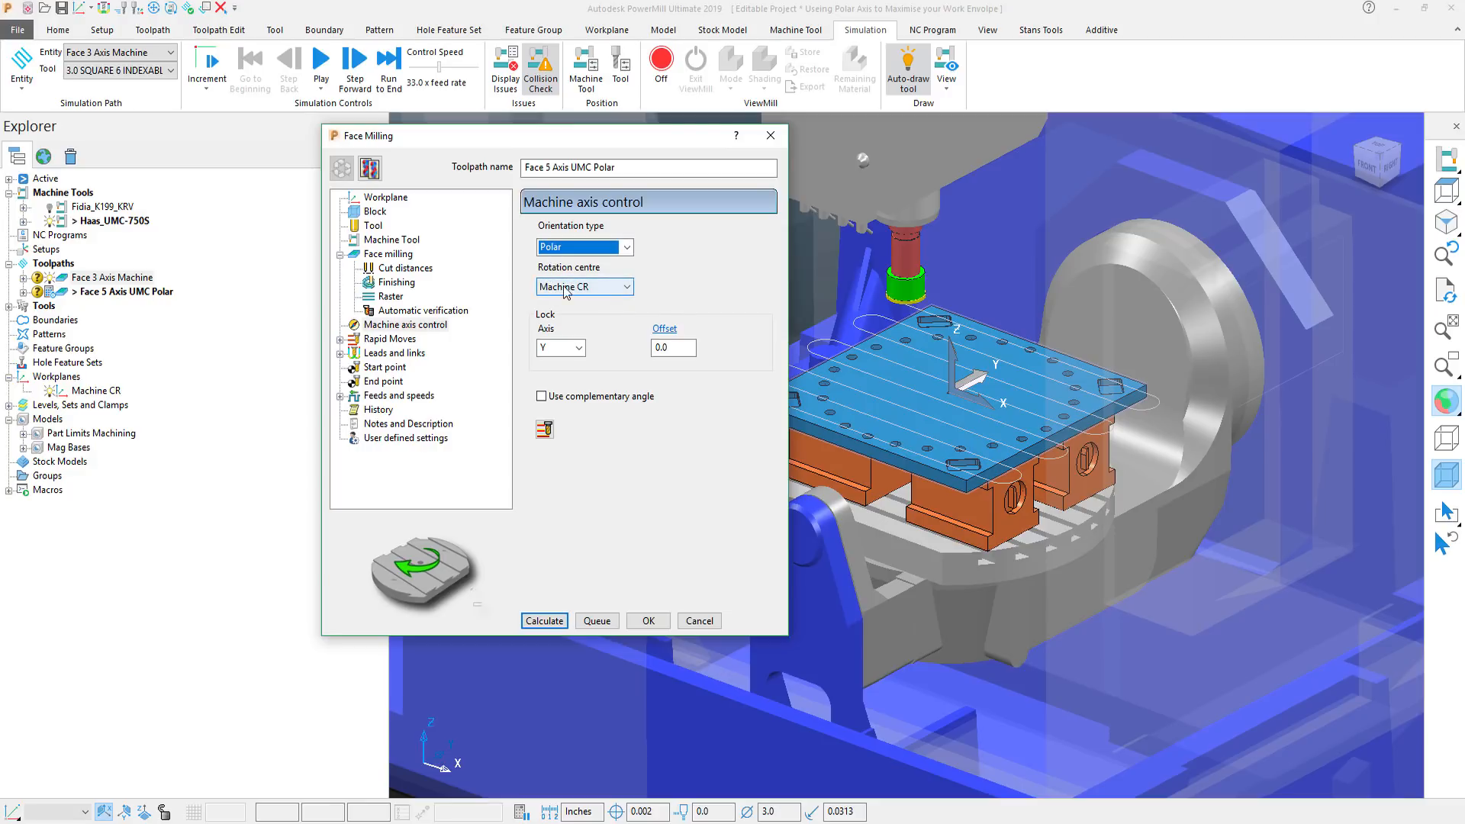
mouse_move(563, 289)
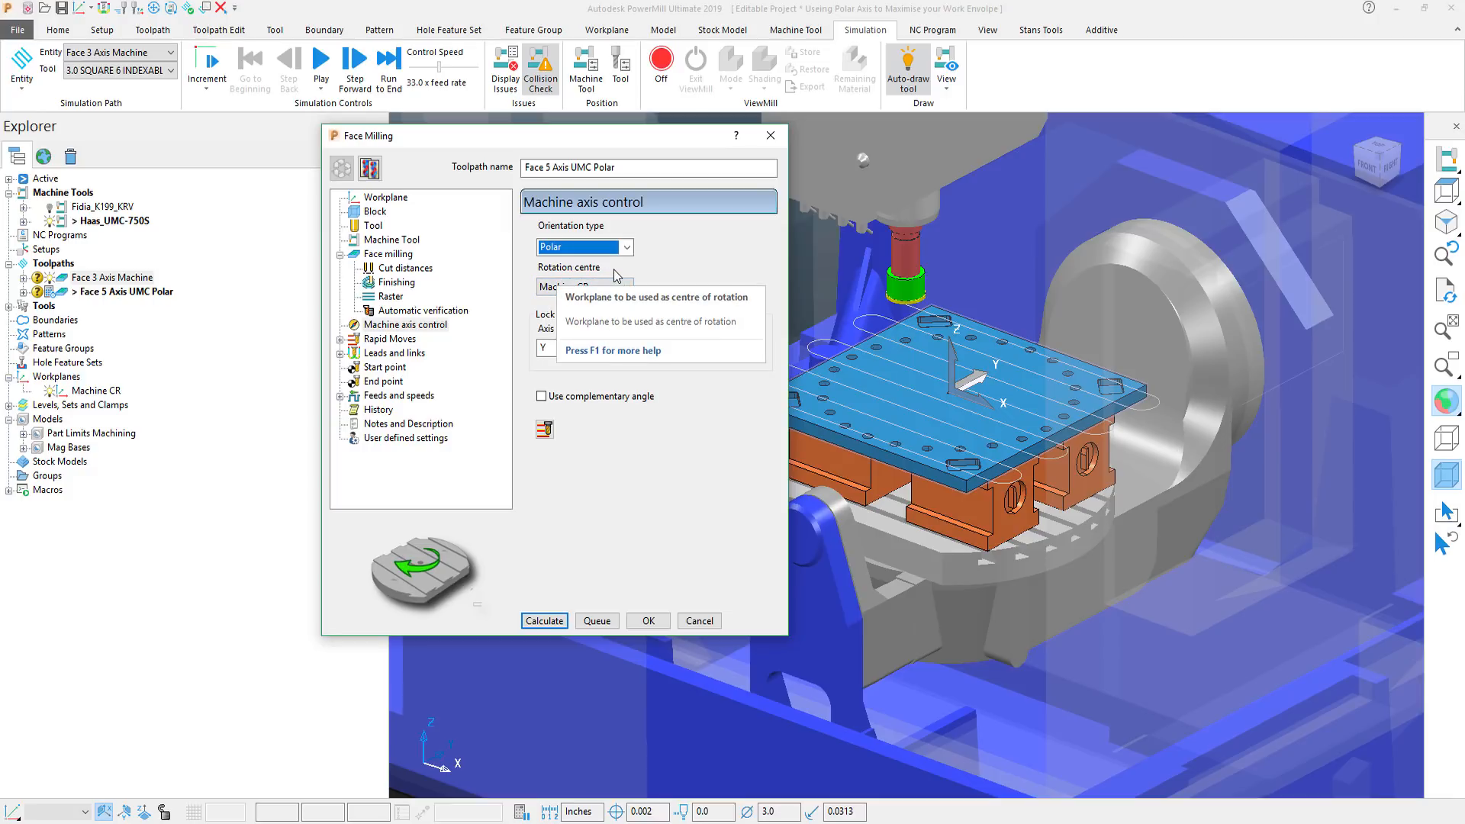
left_click(625, 287)
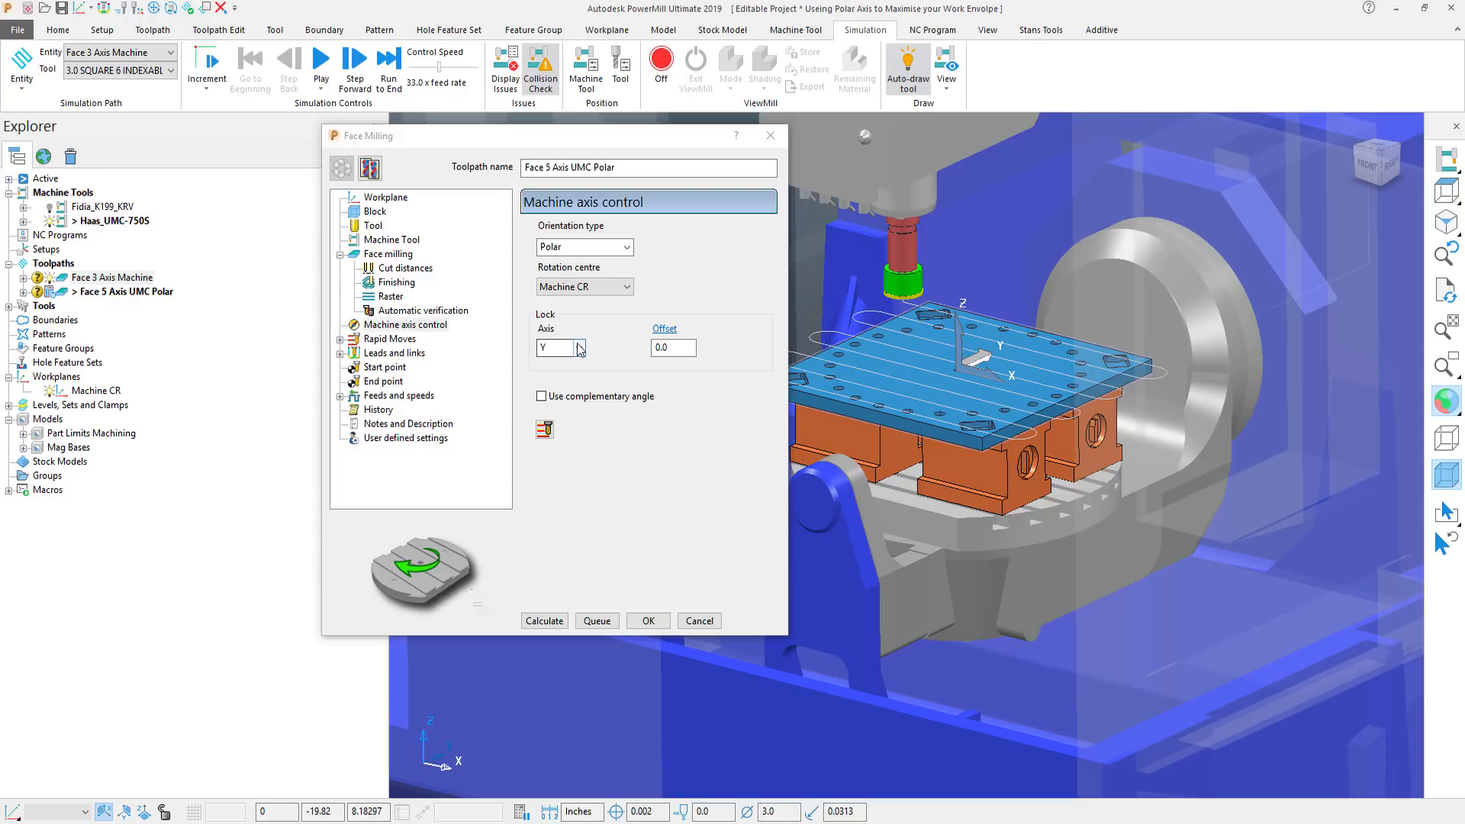
left_click(580, 348)
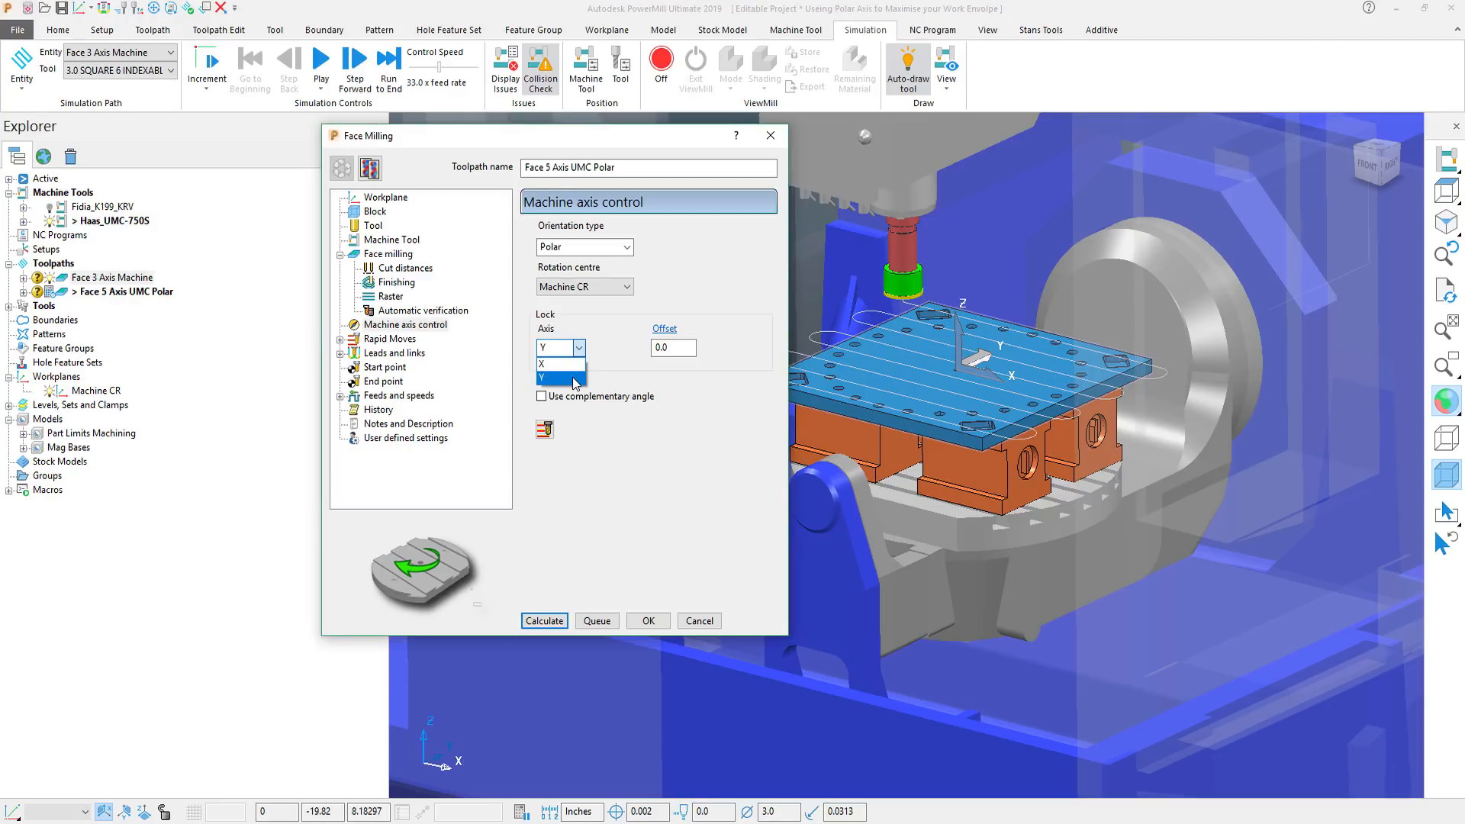
left_click(555, 377)
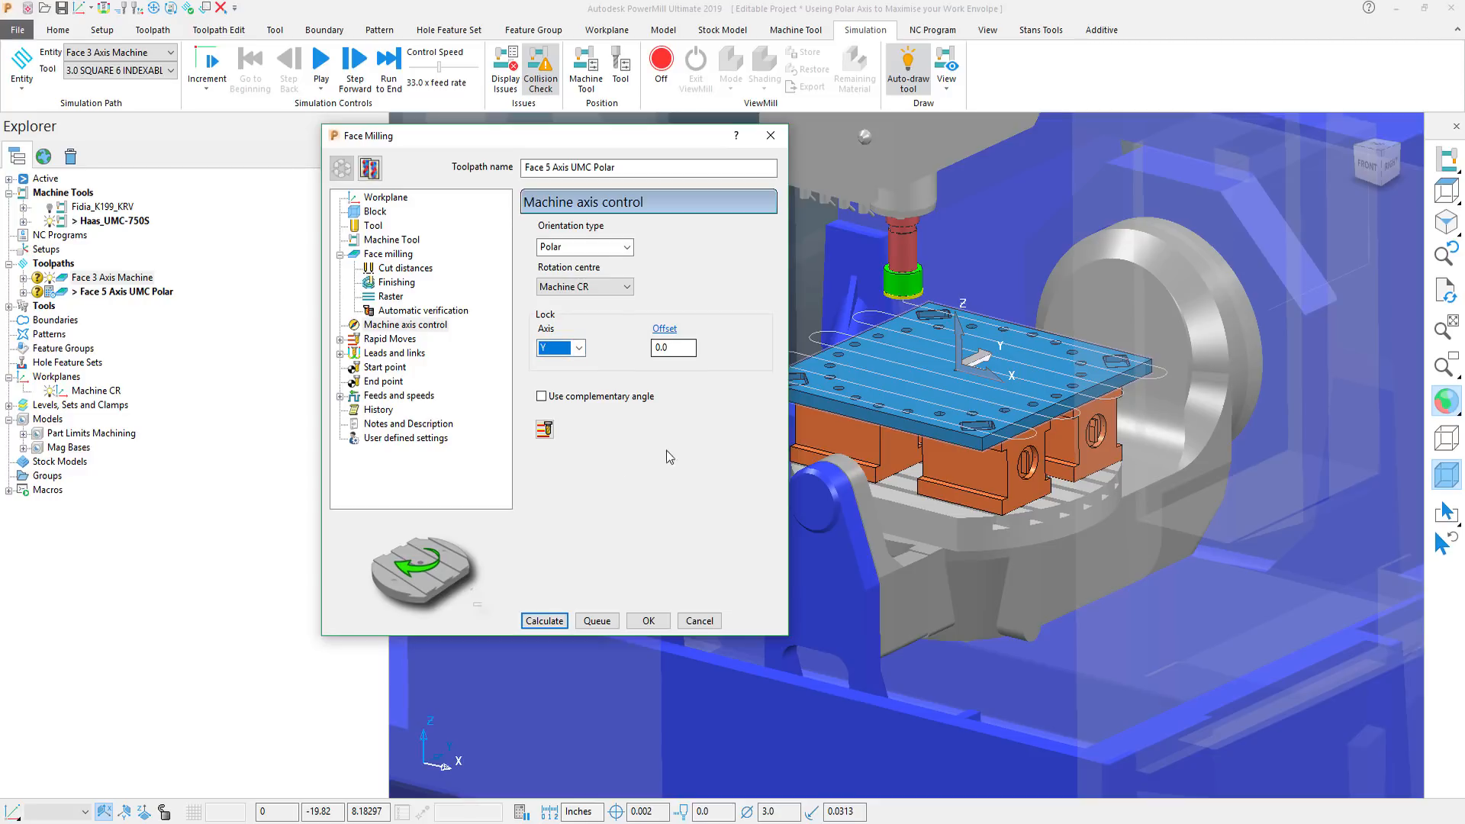
Keep polar links for rapid moves and calculate the Face 5 Axis UMC Polar toolpath.
left_click(390, 339)
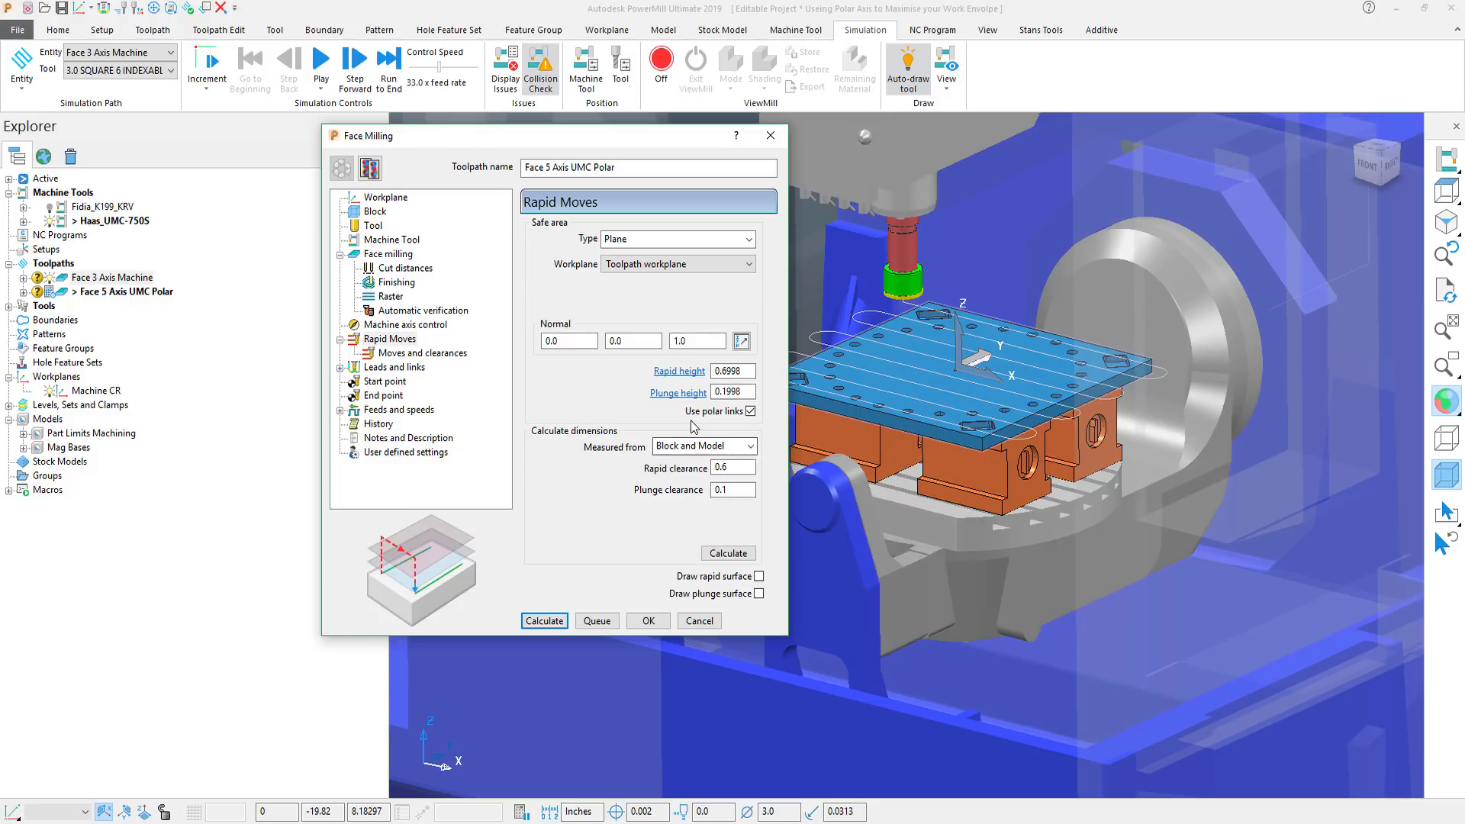
mouse_move(959, 328)
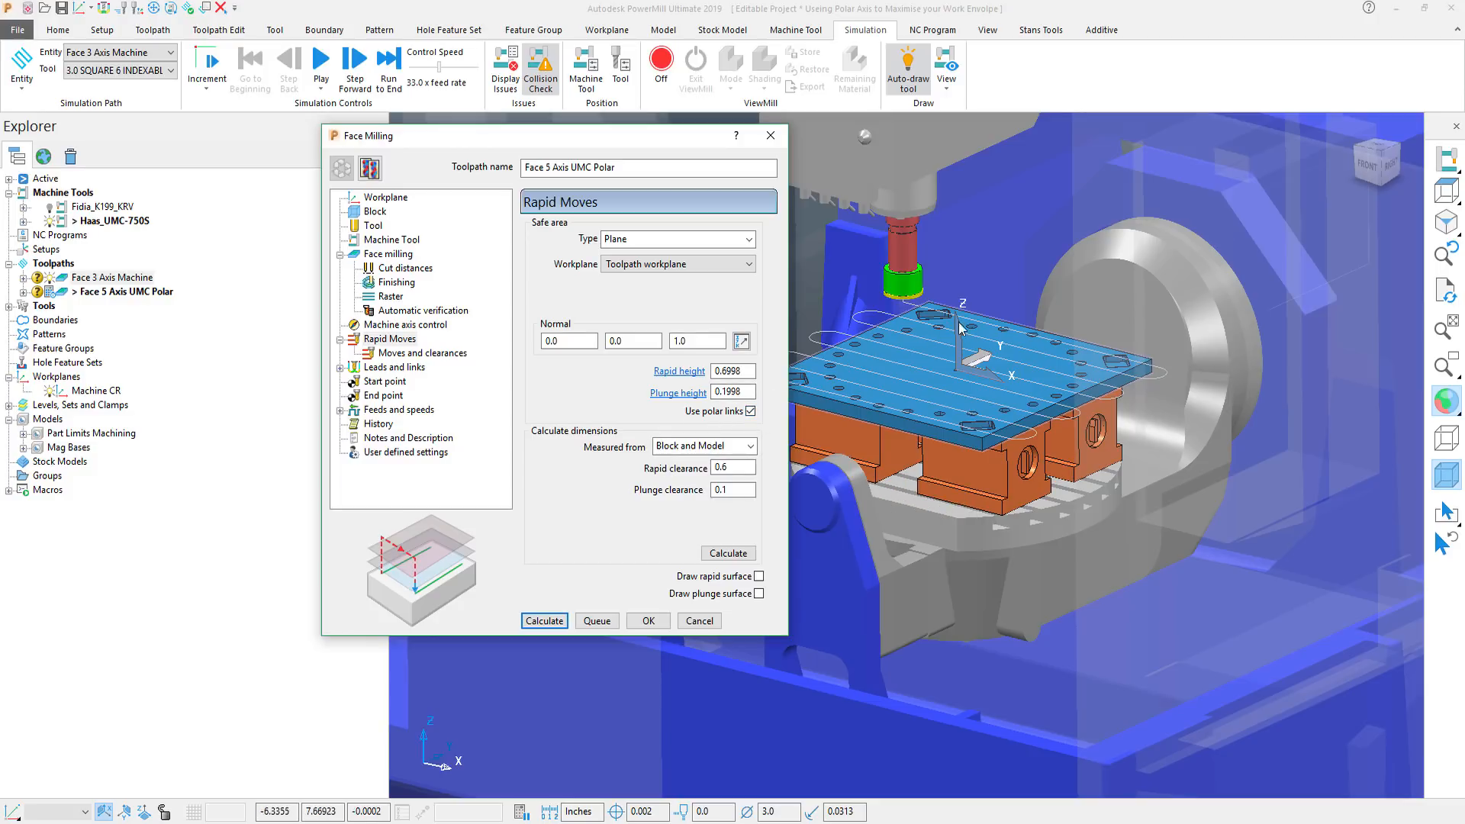
mouse_move(853, 293)
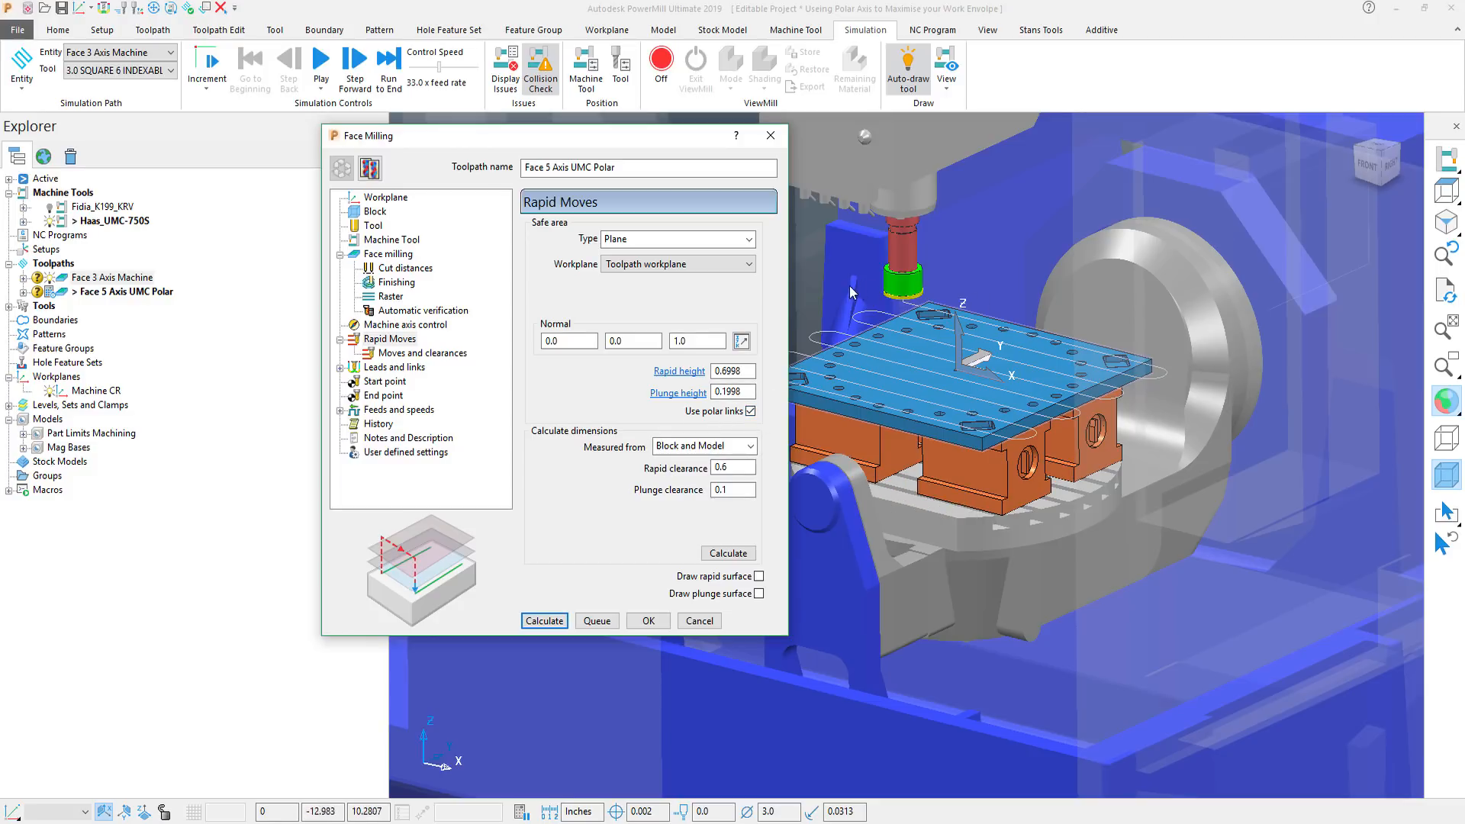
mouse_move(808, 310)
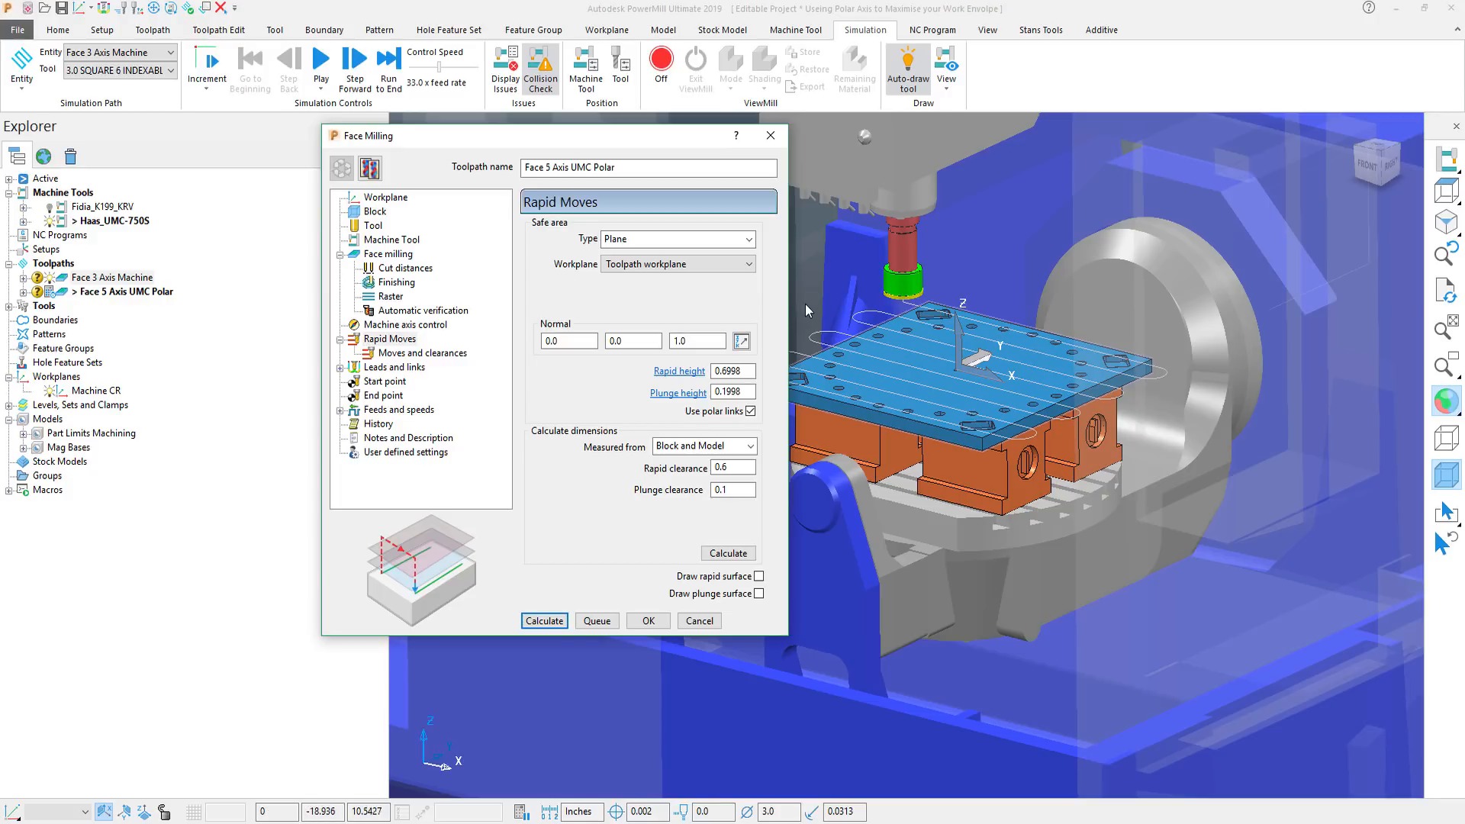
left_click(405, 324)
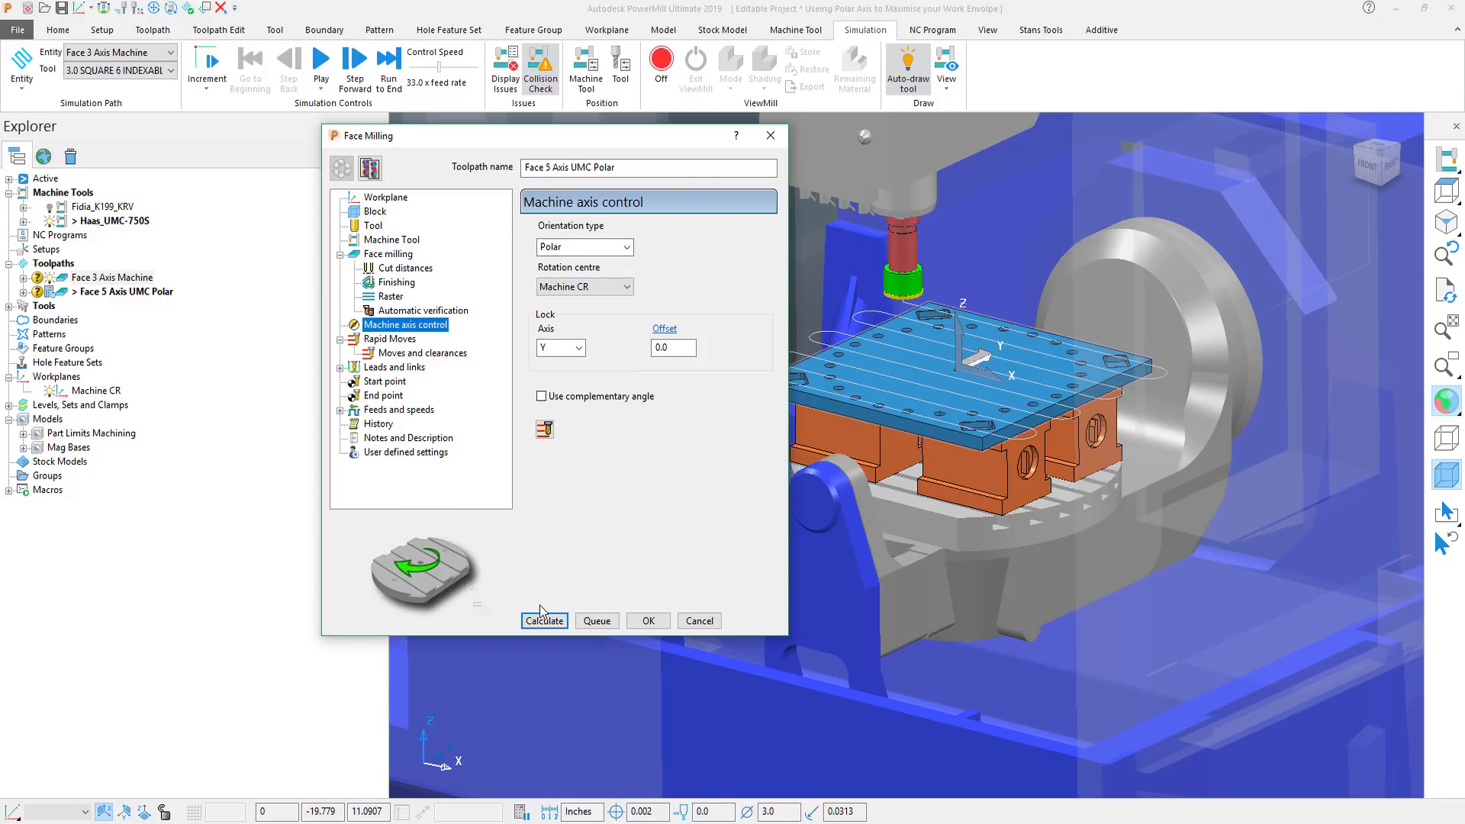
left_click(544, 620)
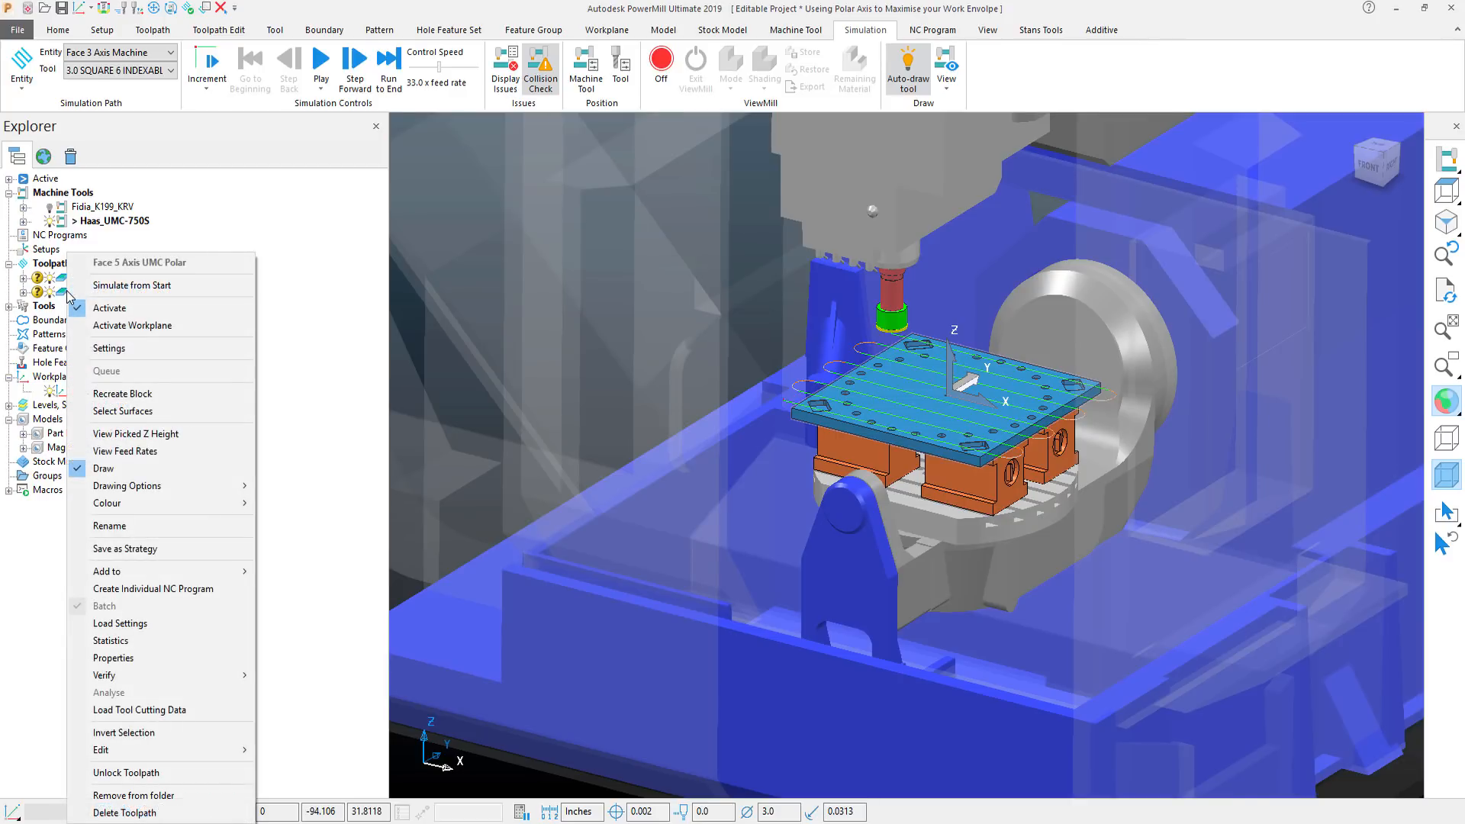
Simulate Face 5 Axis UMC Polar from start on the Haas UMC-750S and play it.
left_click(131, 286)
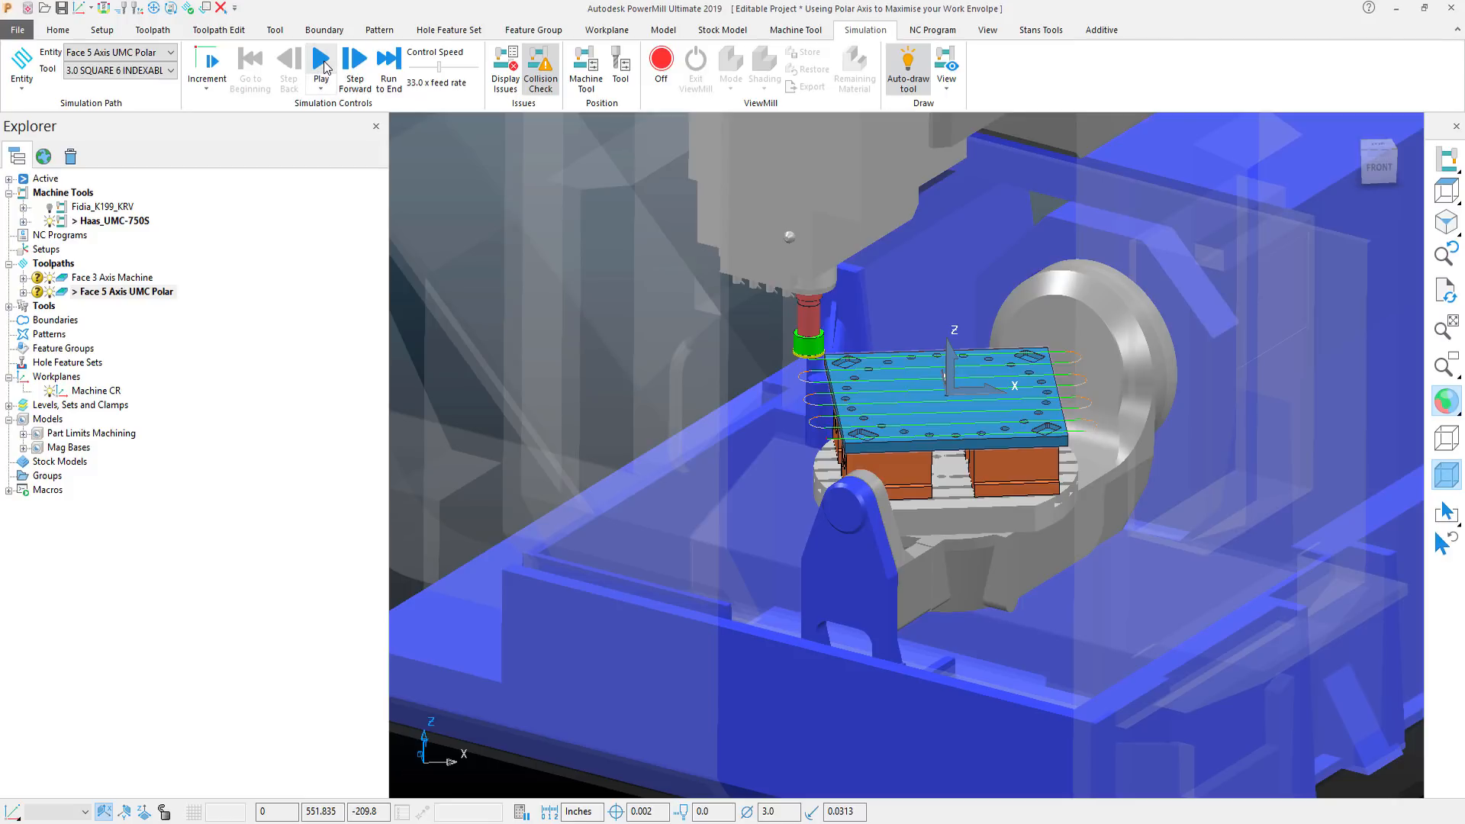
left_click(320, 58)
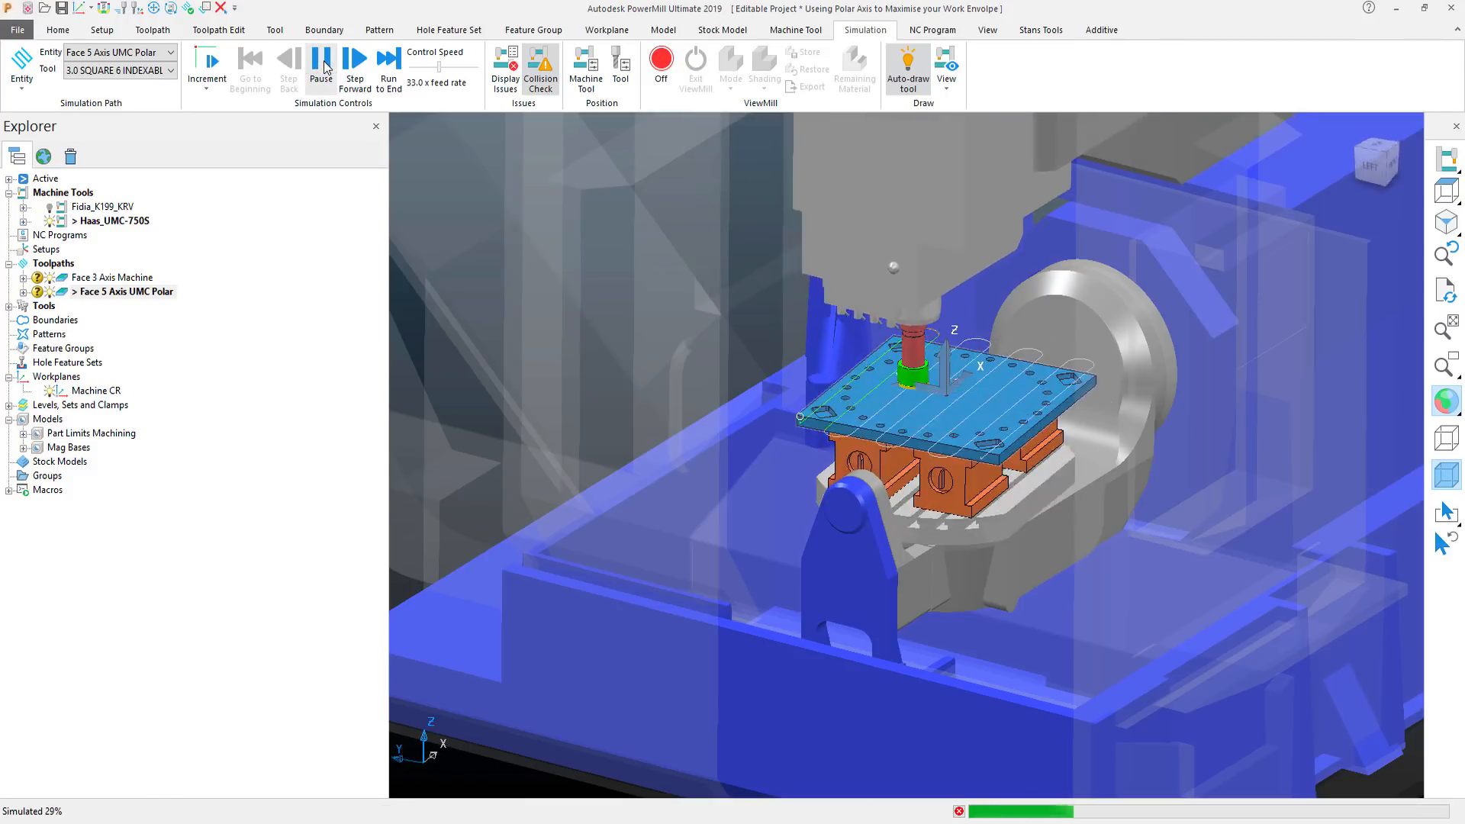